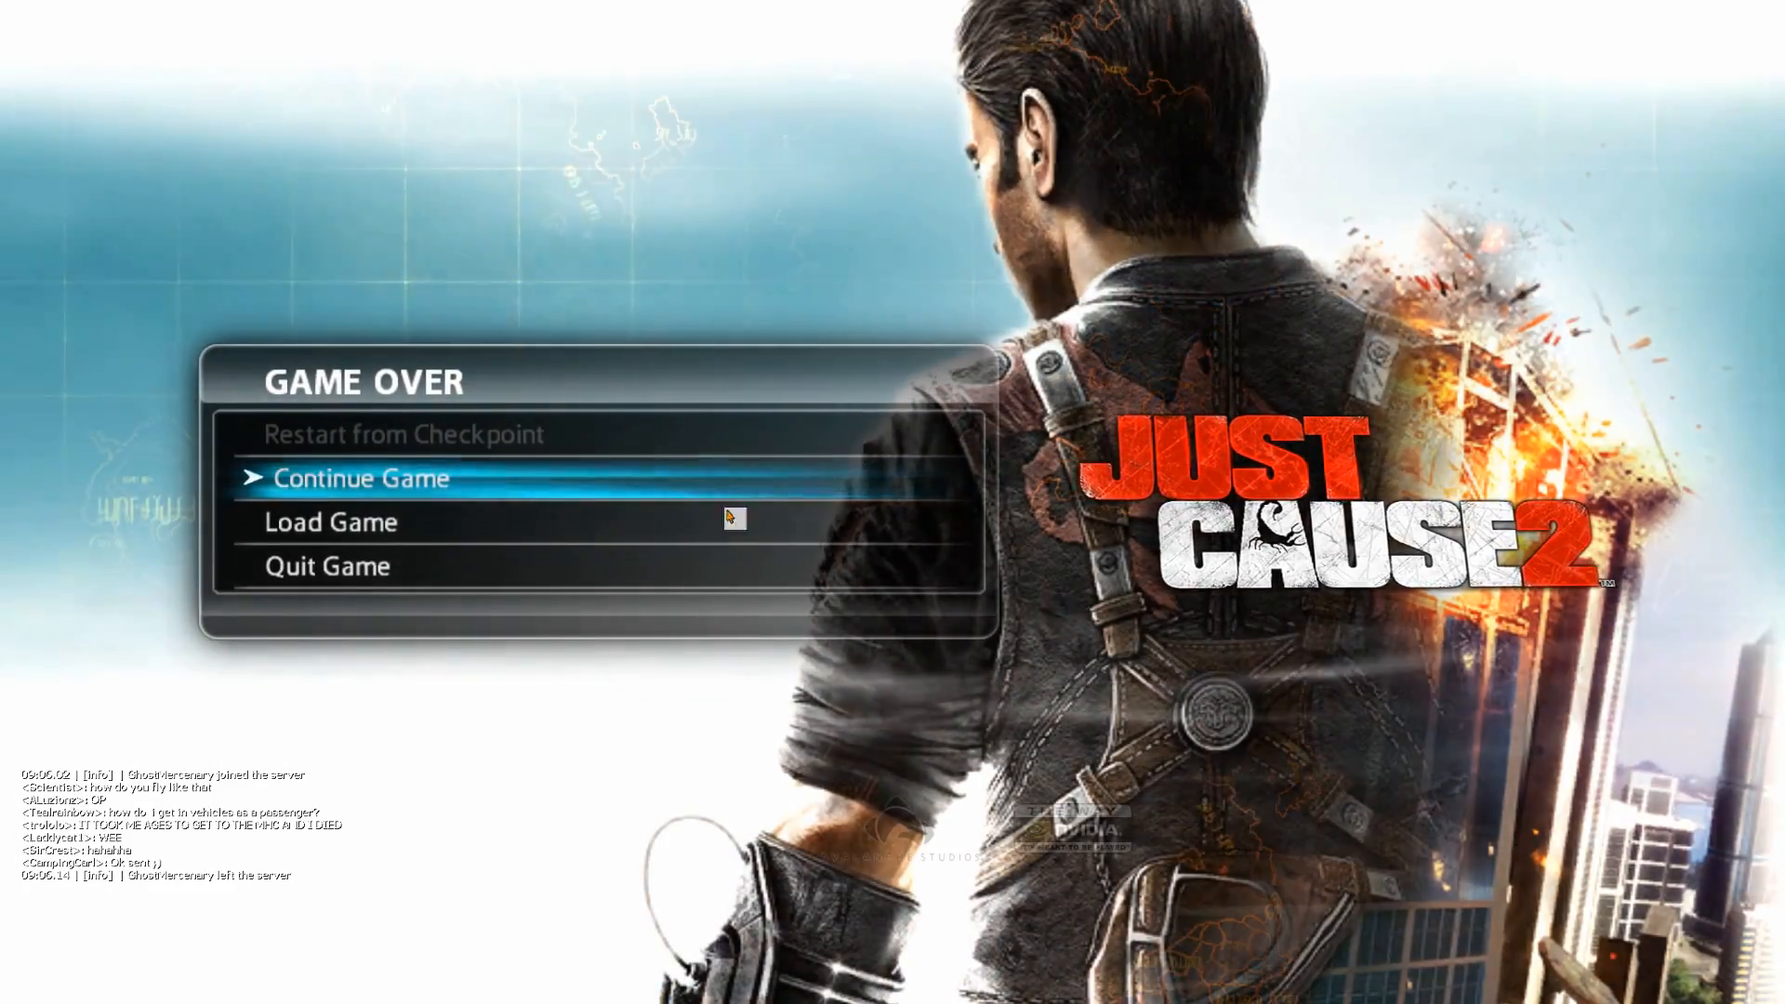
Step: Quit Just Cause 2 from the Game Over menu to return to the Steam sale page
{"action": "left_click", "coordinate": [360, 478]}
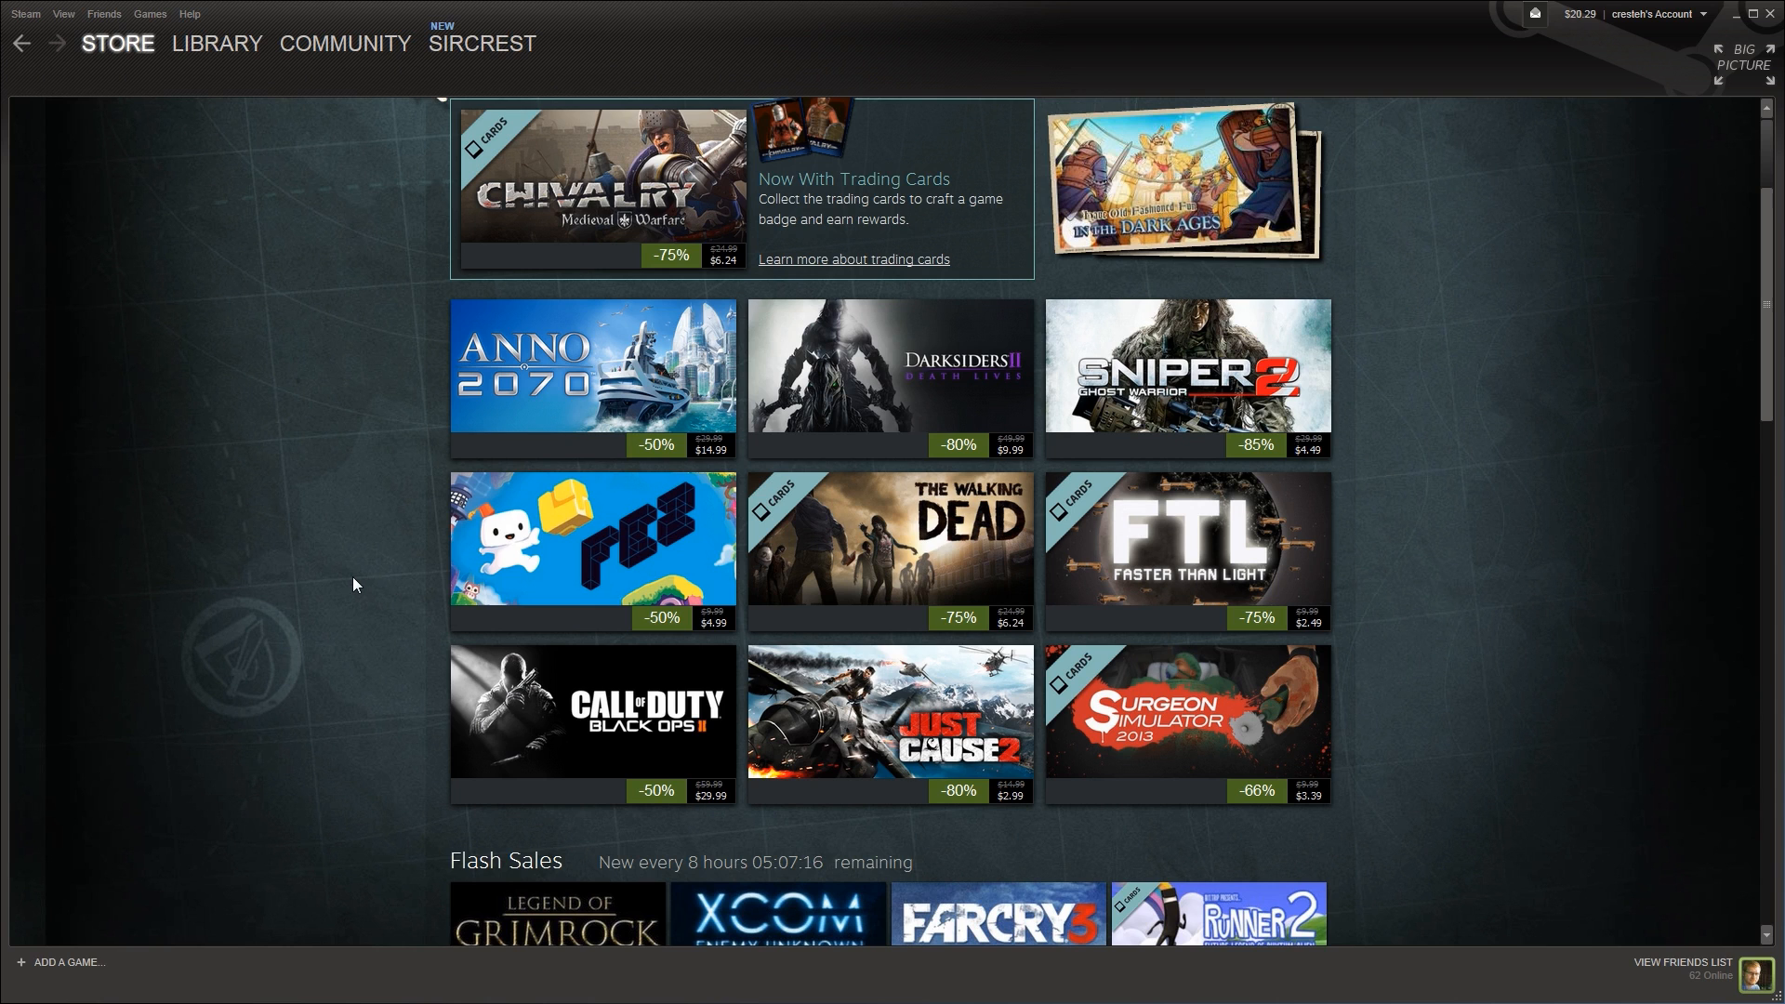
{"action": "scroll", "scroll_direction": "down", "scroll_amount": 3}
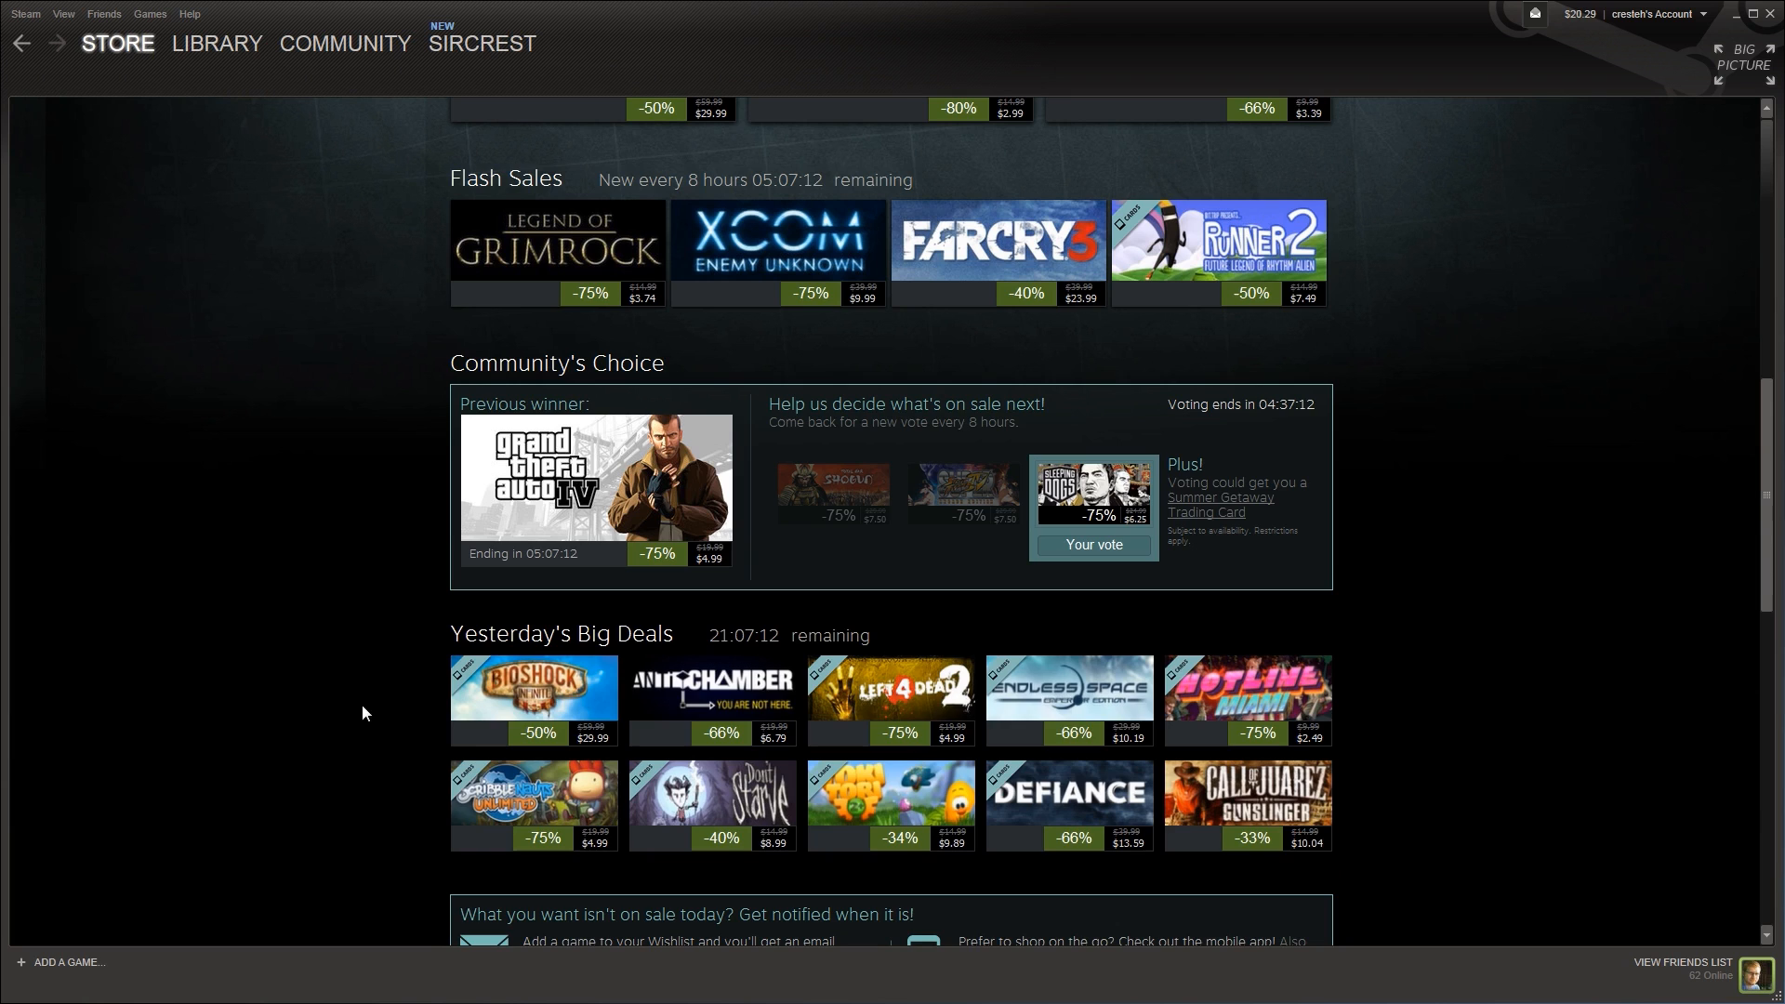
{"action": "scroll", "scroll_direction": "up", "scroll_amount": 3}
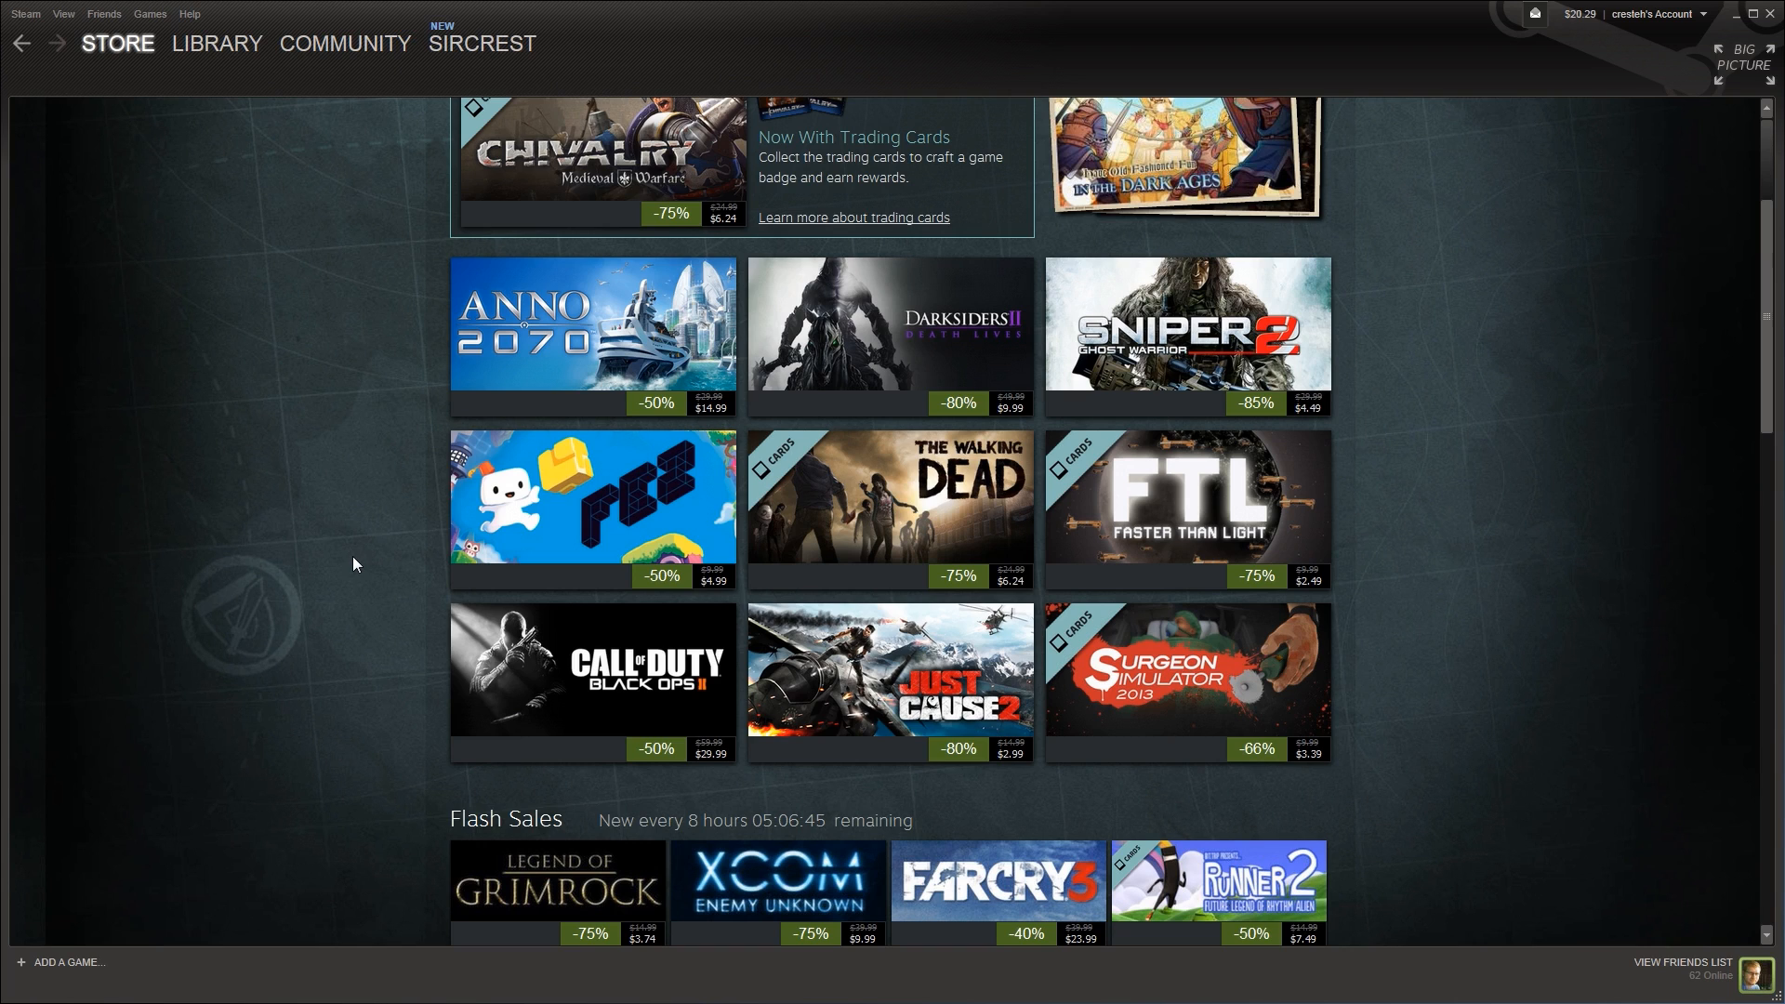
{"action": "scroll", "scroll_direction": "down", "scroll_amount": 3}
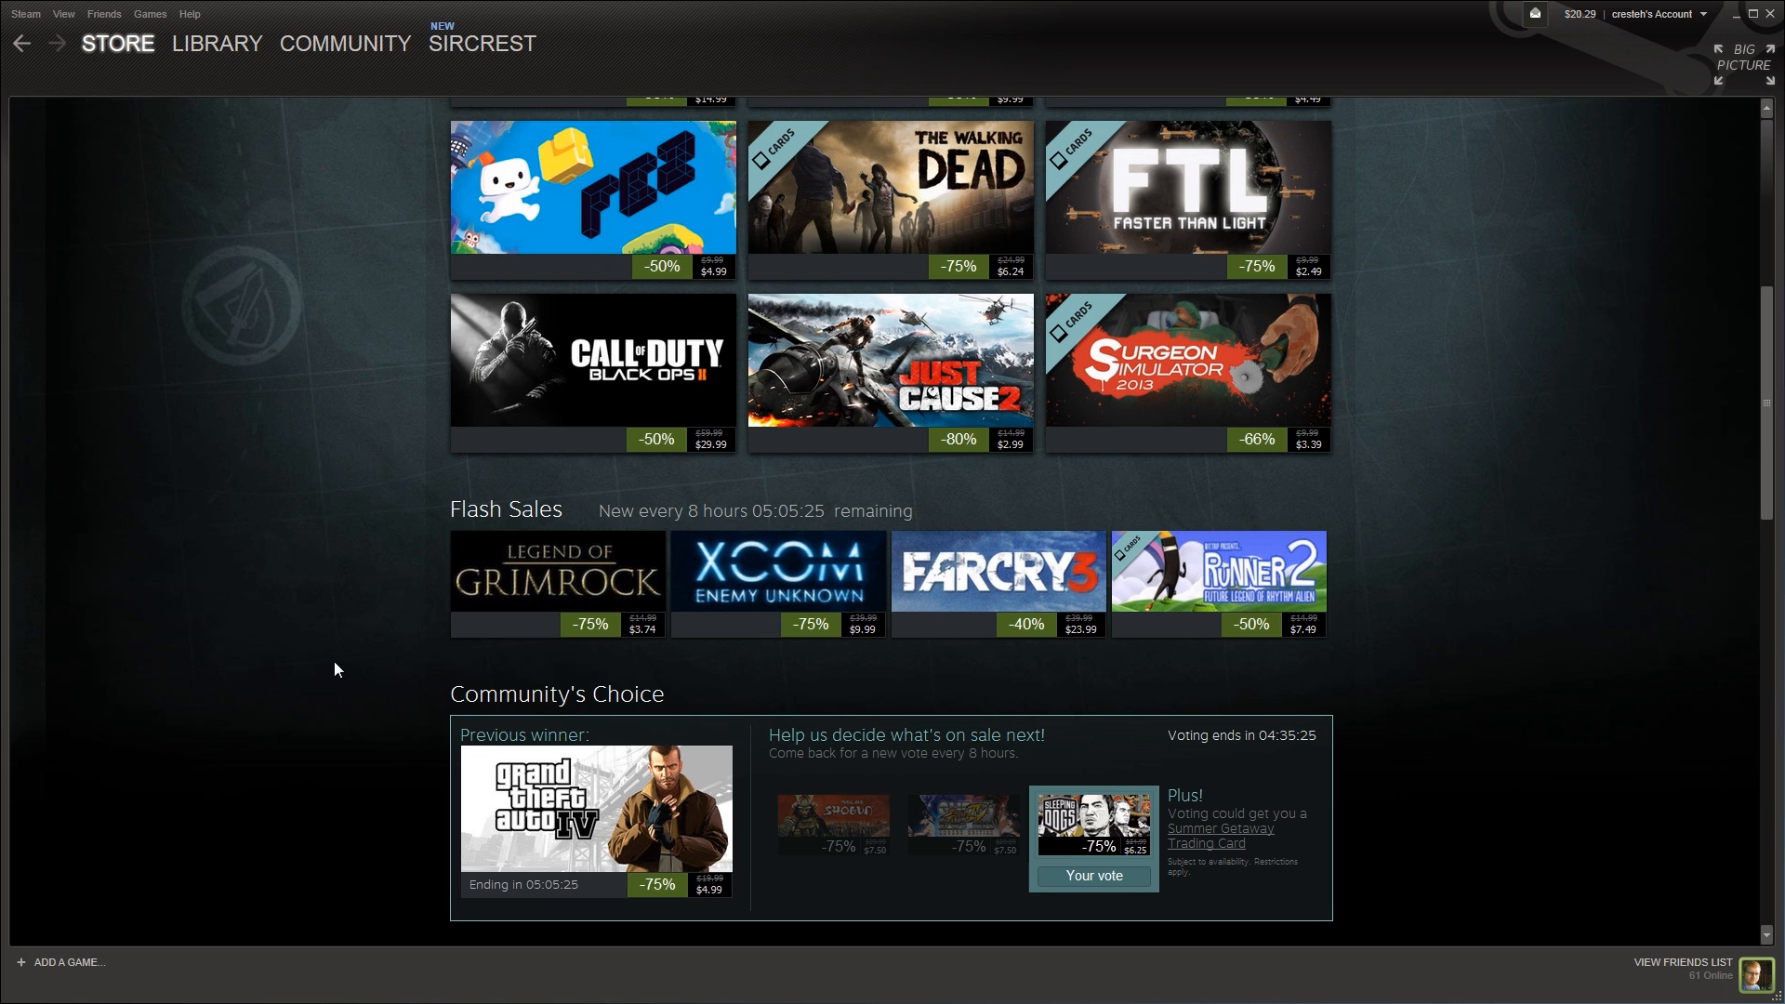
{"action": "mouse_move", "coordinate": [1447, 590]}
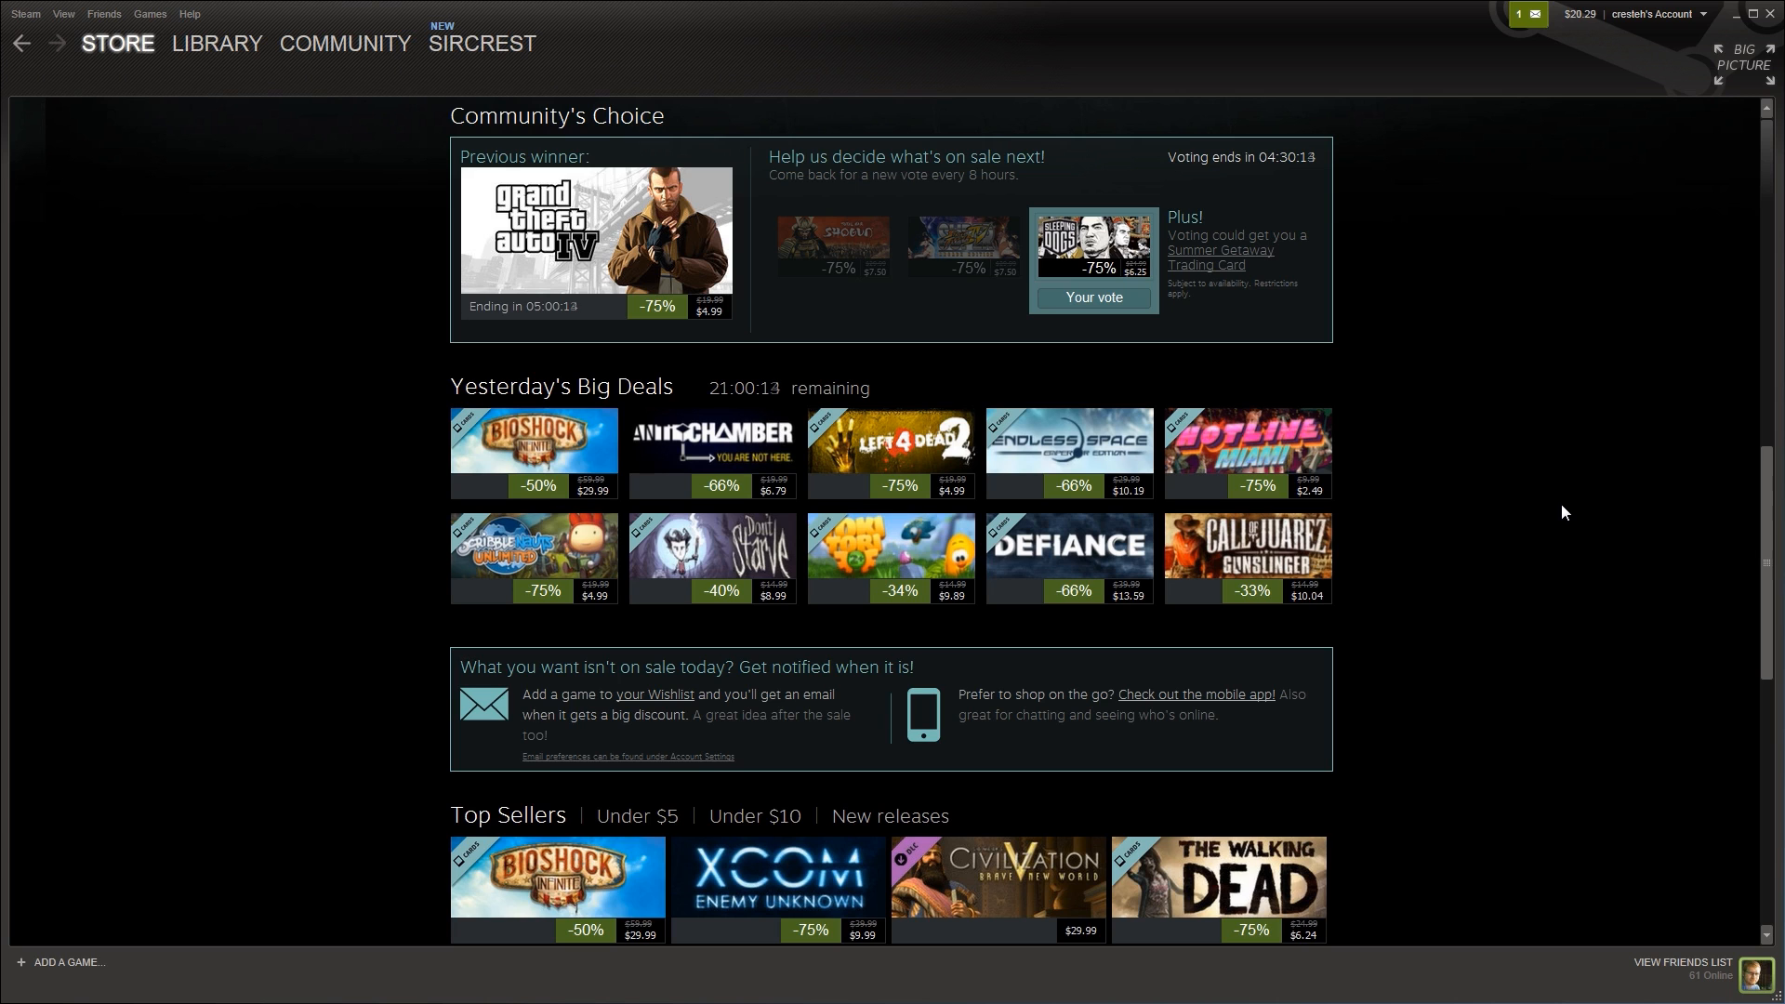
{"action": "mouse_move", "coordinate": [1570, 515]}
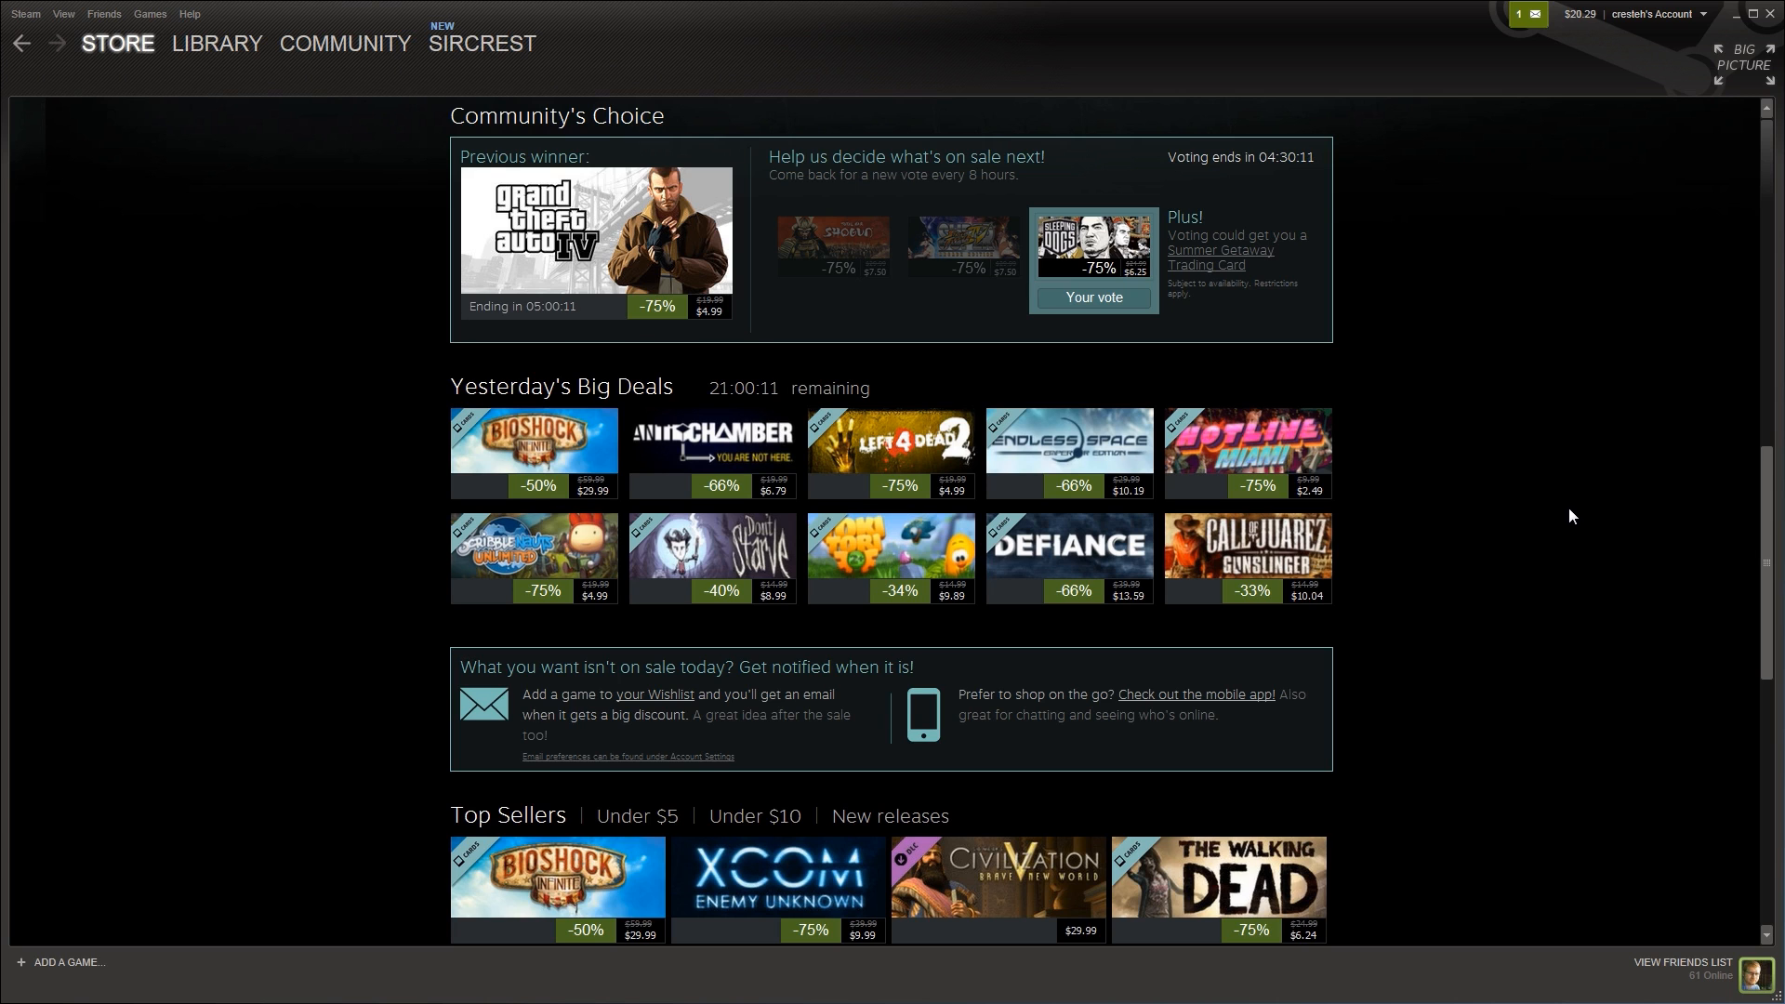
Step: Scroll through the whole Top Sellers grid (1–20 of 100), then back toward Daily Deals
{"action": "scroll", "scroll_direction": "down", "scroll_amount": 3}
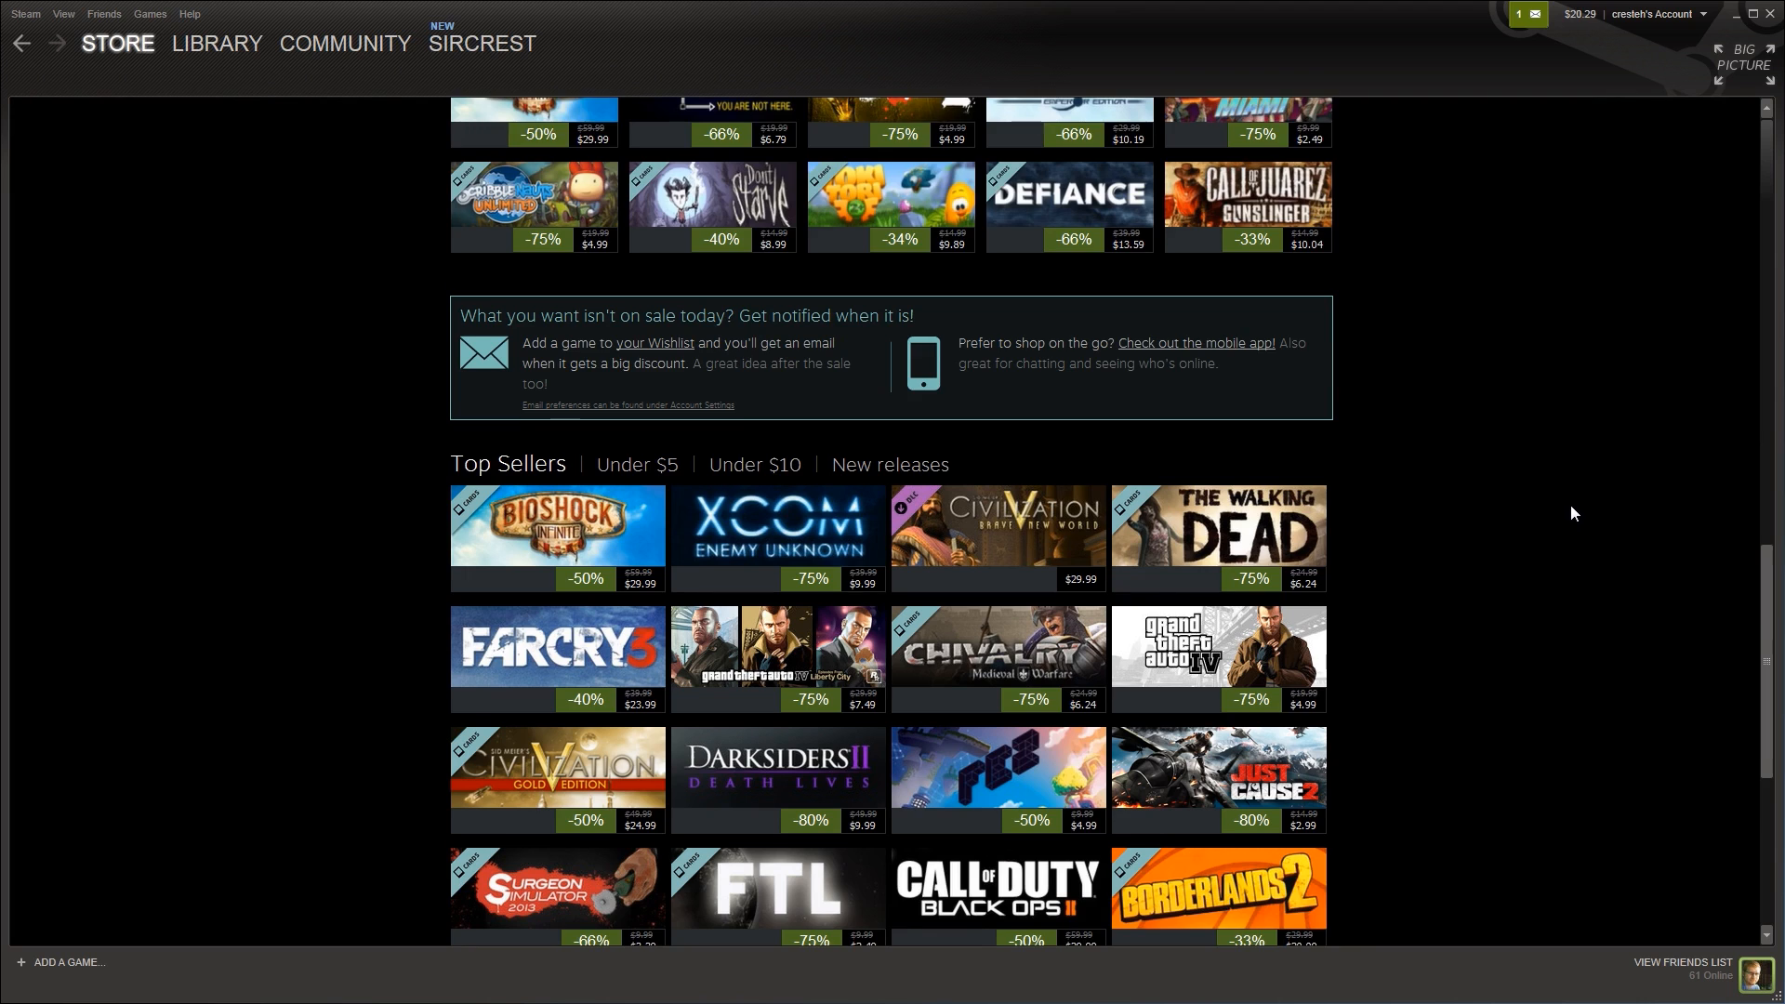
{"action": "scroll", "scroll_direction": "down", "scroll_amount": 3}
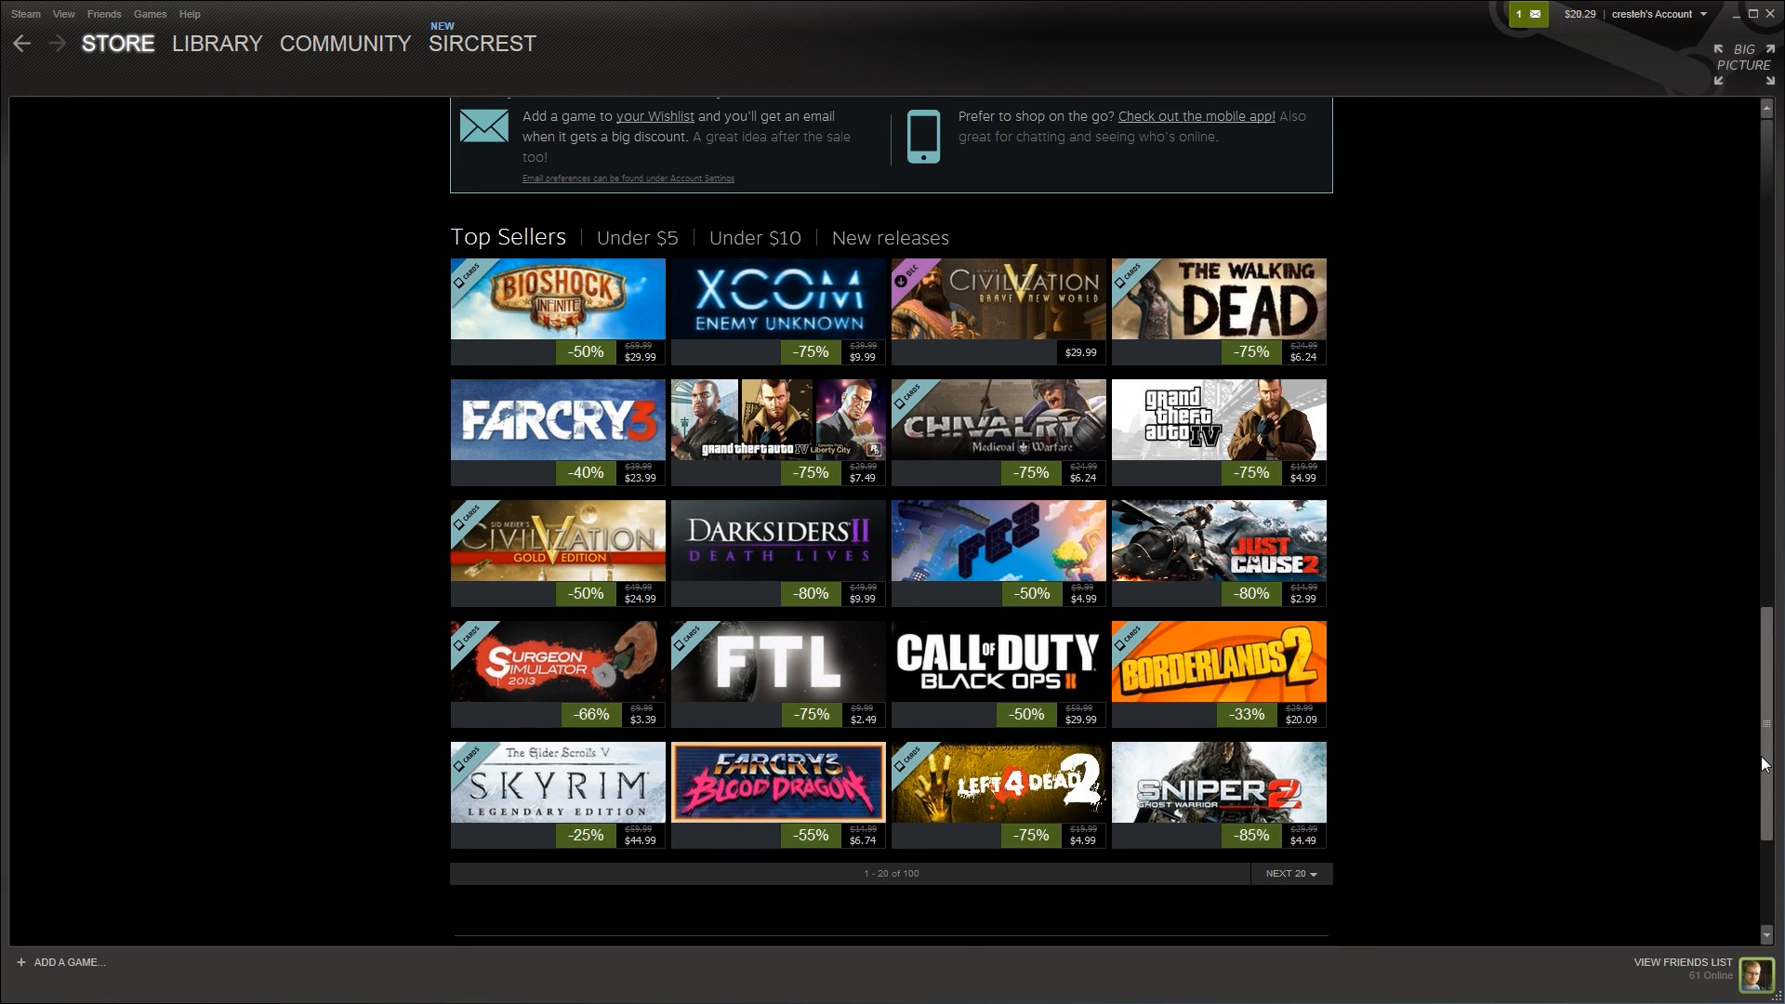
{"action": "scroll", "scroll_direction": "up", "scroll_amount": 3}
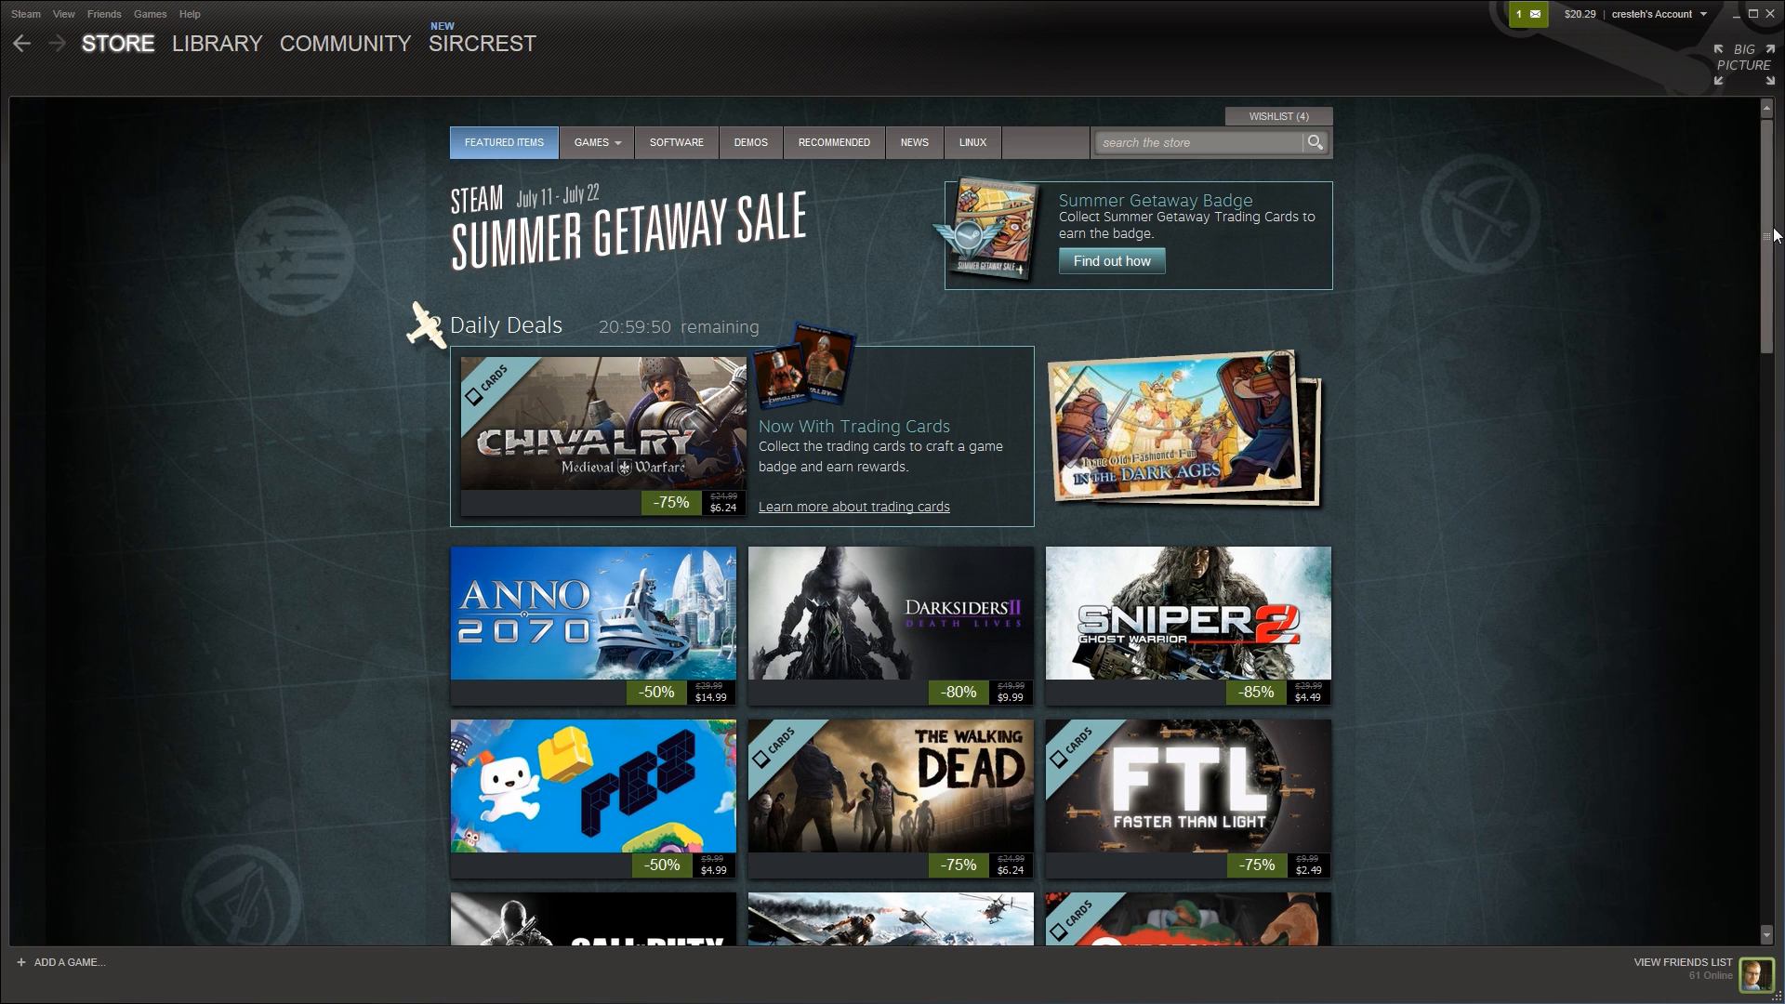
Step: Scroll past Community's Choice, Yesterday's Big Deals and the wishlist notice to the Top Sellers grid
{"action": "scroll", "scroll_direction": "down", "scroll_amount": 3}
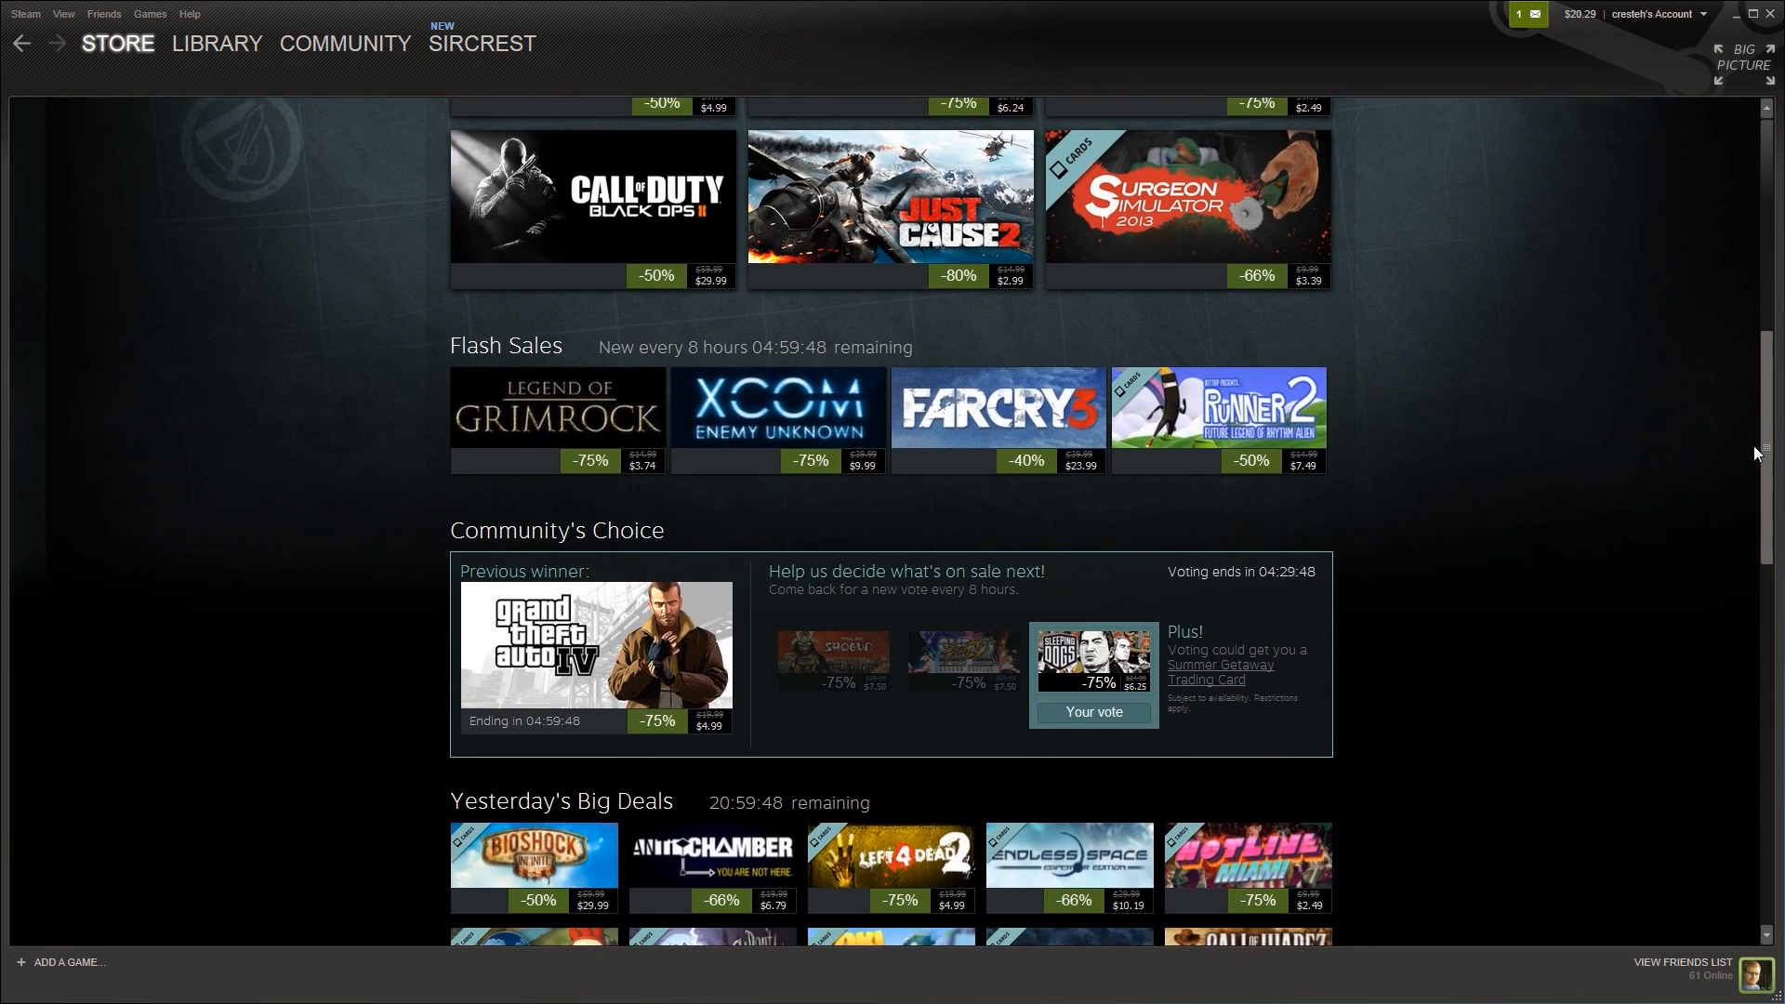
{"action": "scroll", "scroll_direction": "down", "scroll_amount": 3}
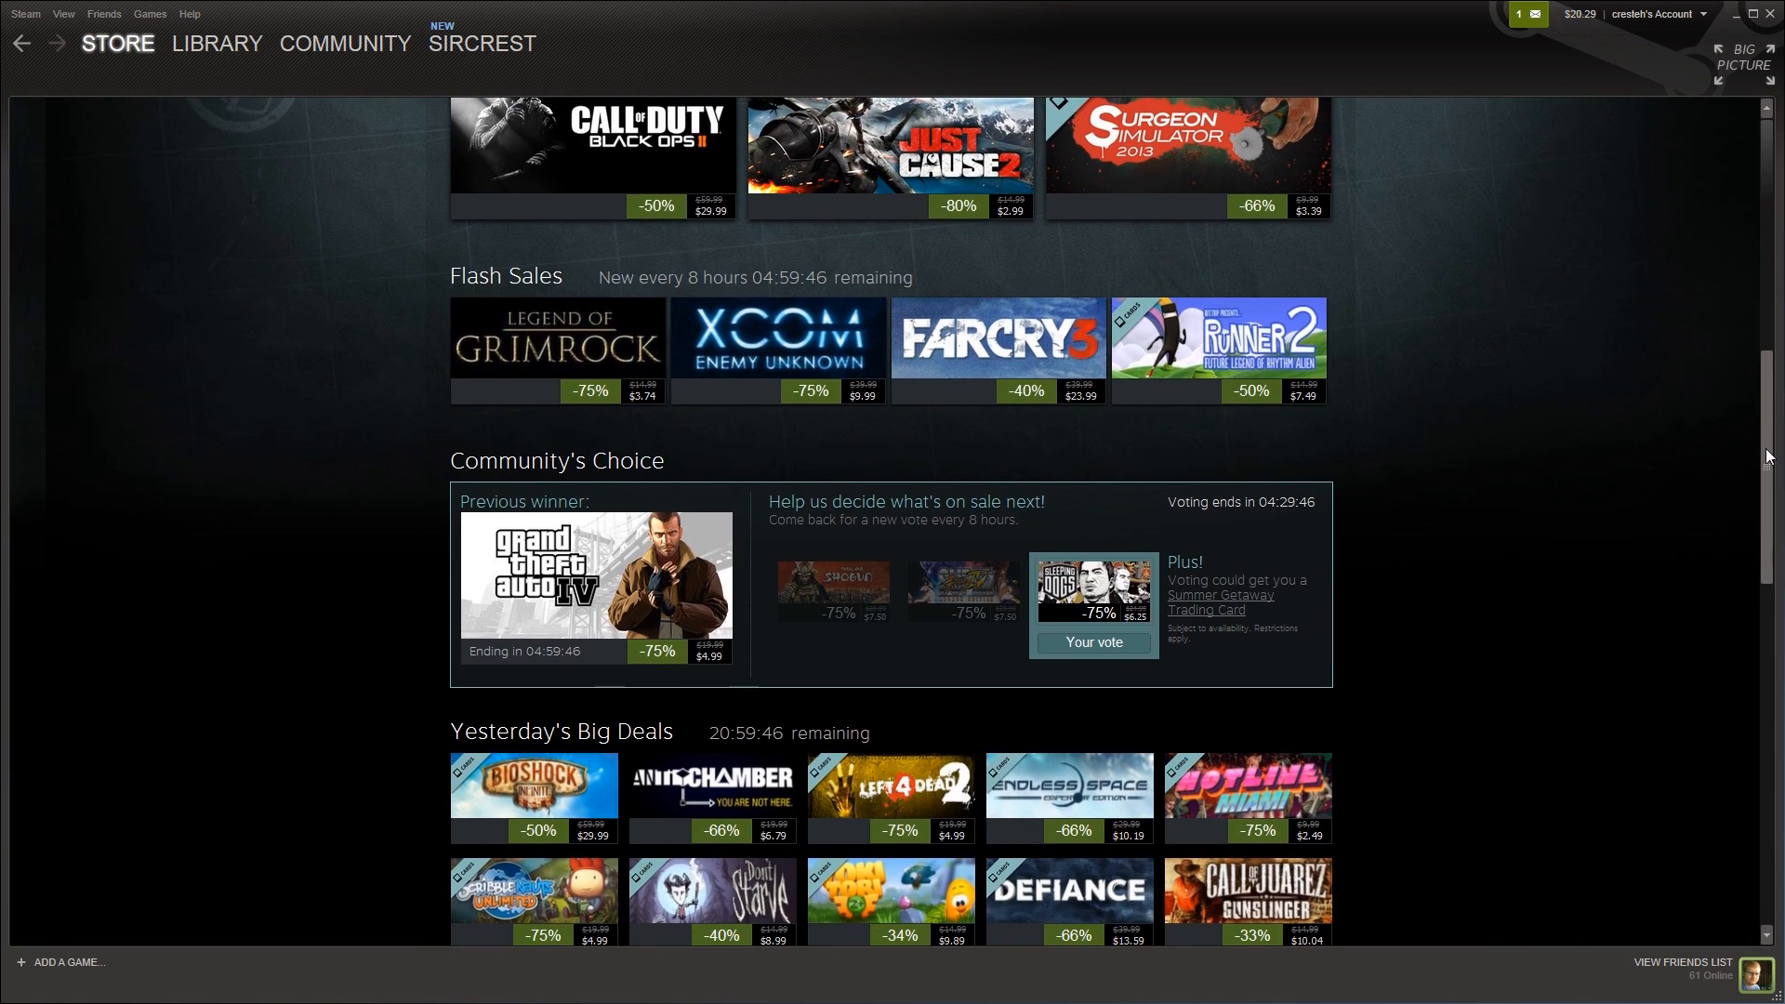
{"action": "scroll", "scroll_direction": "down", "scroll_amount": 3}
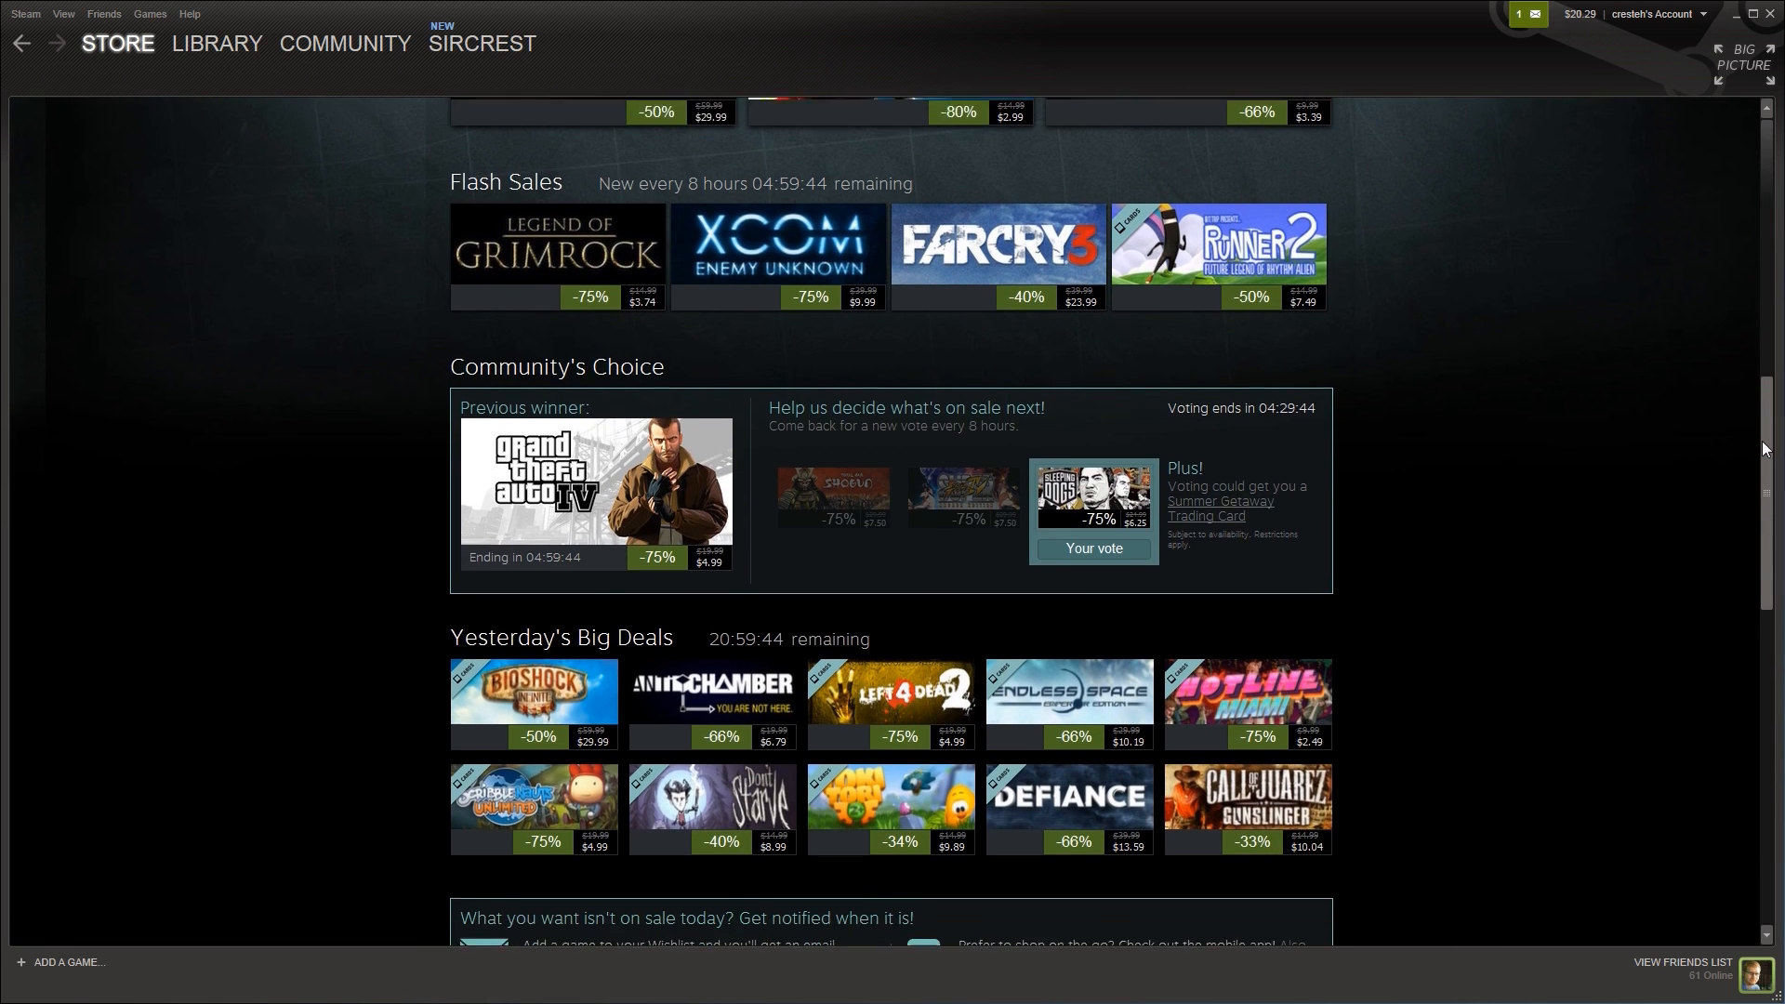
{"action": "scroll", "scroll_direction": "down", "scroll_amount": 3}
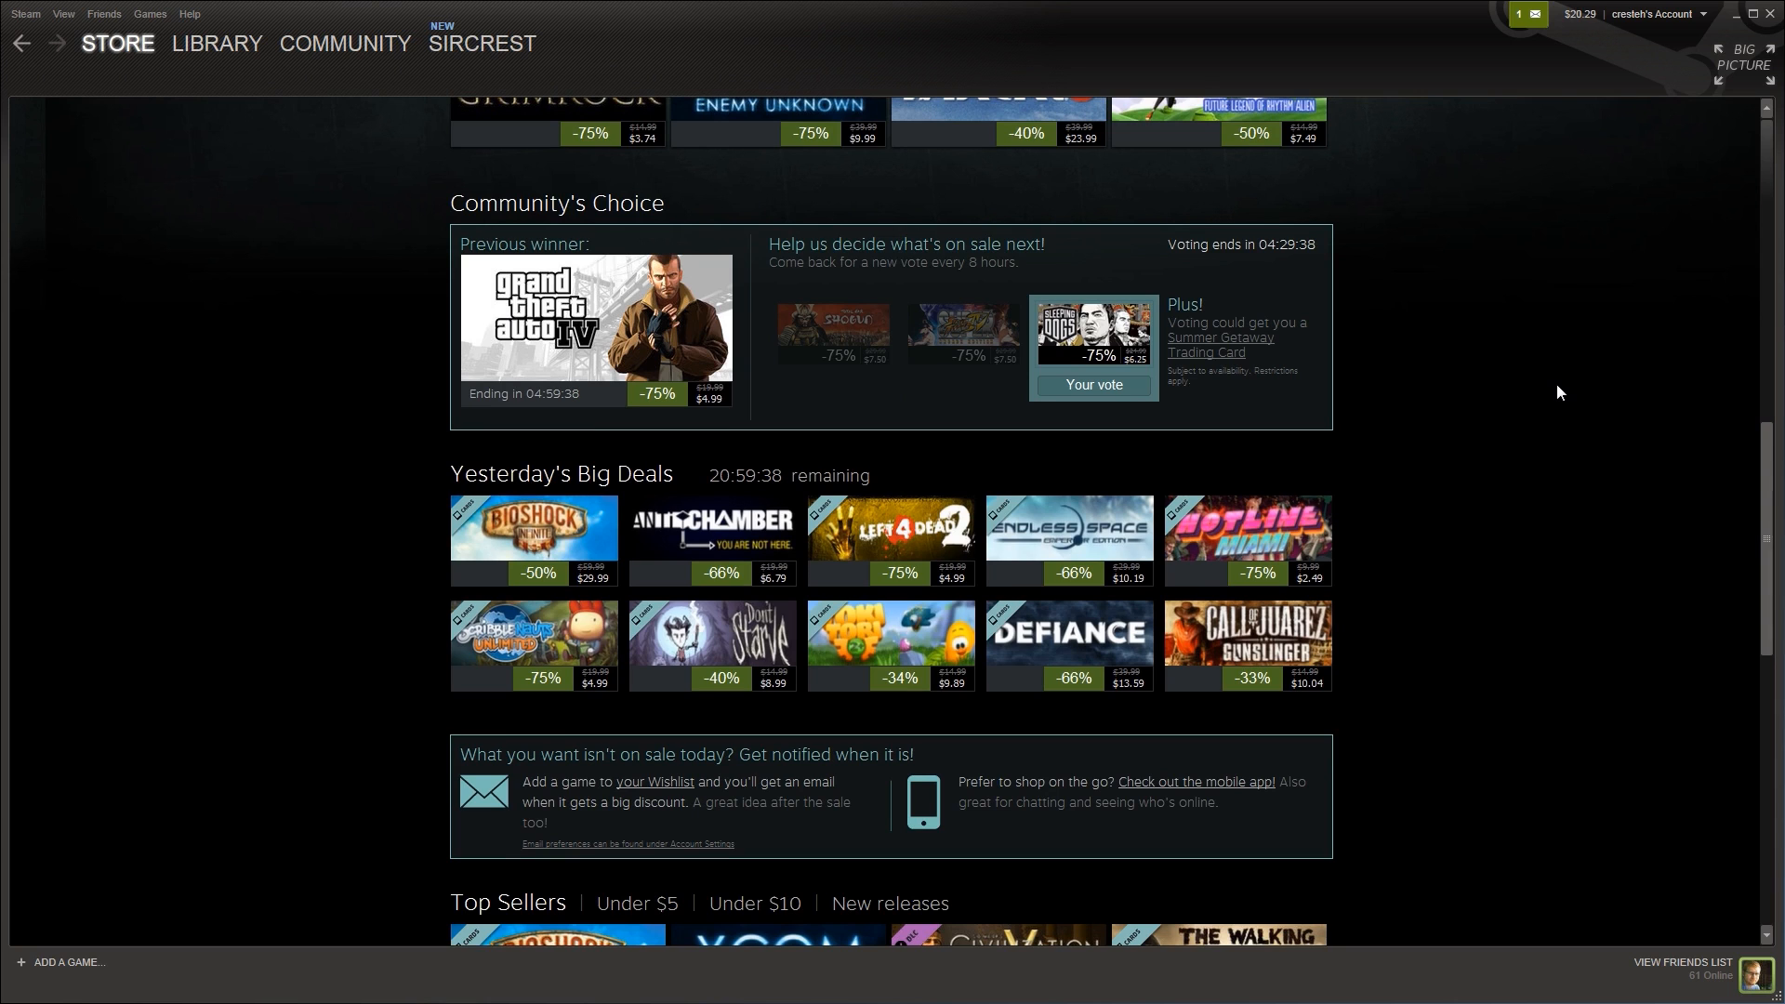
{"action": "scroll", "scroll_direction": "down", "scroll_amount": 3}
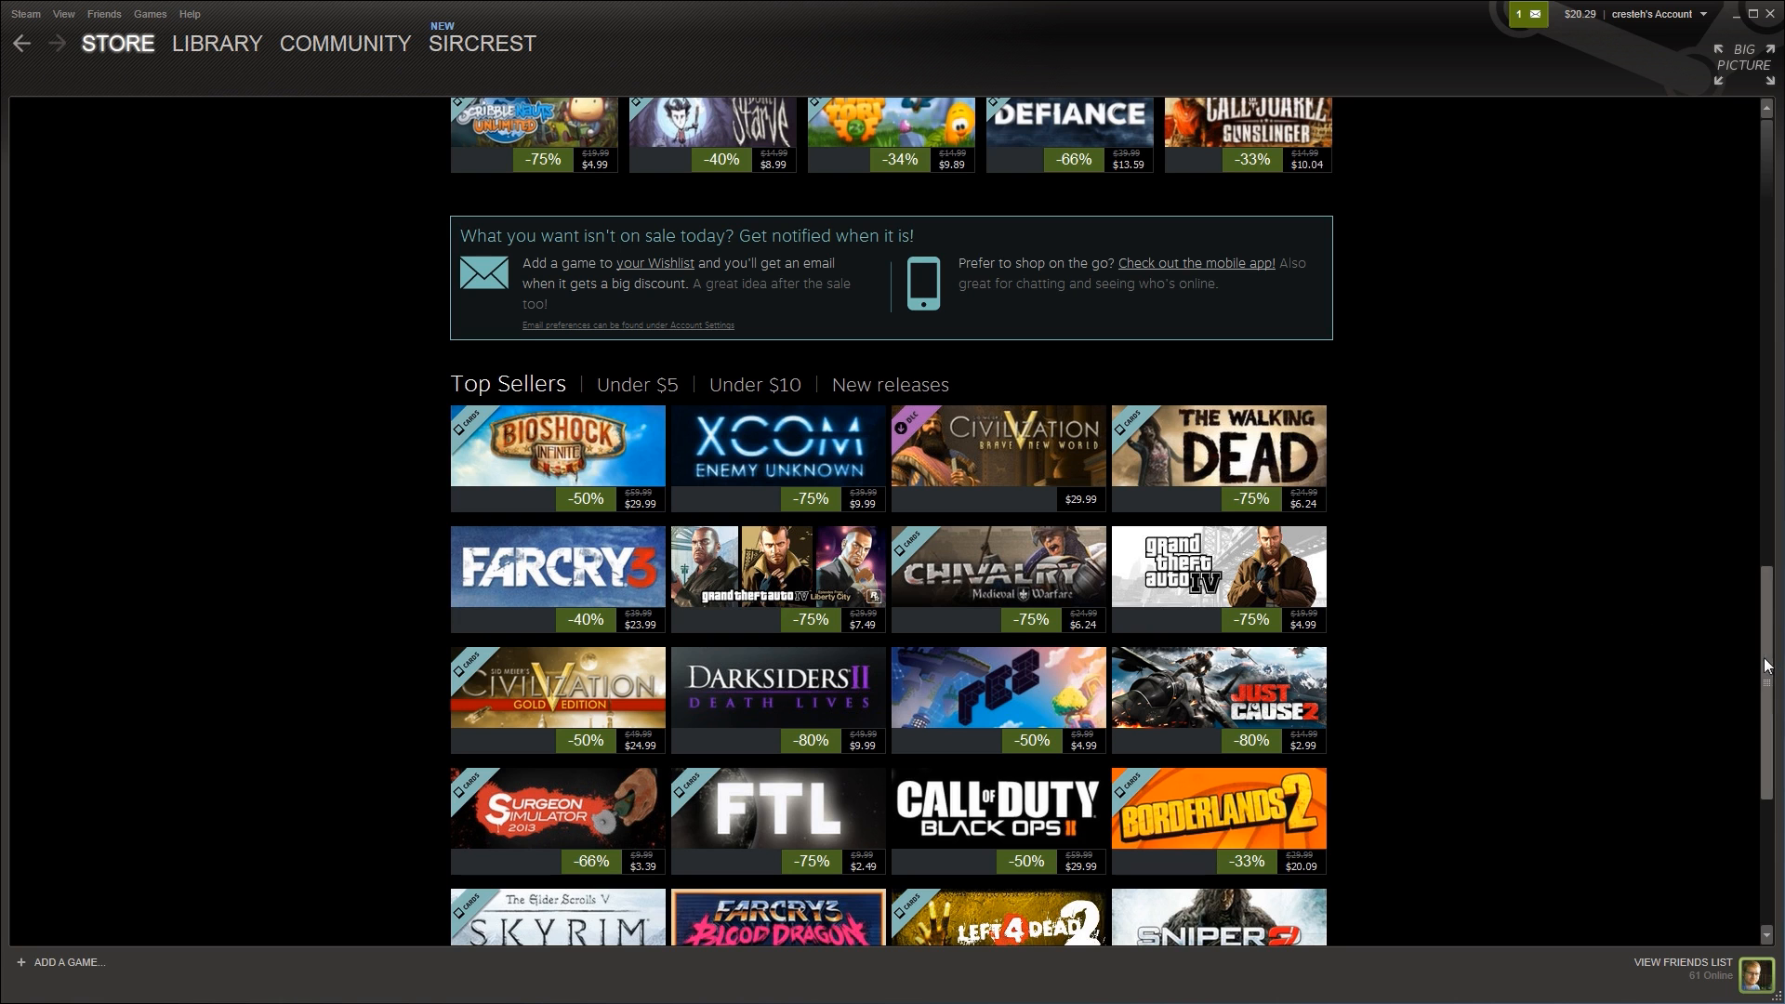
Step: Scroll back to the Summer Getaway Sale heading with Chivalry featured in Daily Deals
{"action": "scroll", "scroll_direction": "up", "scroll_amount": 3}
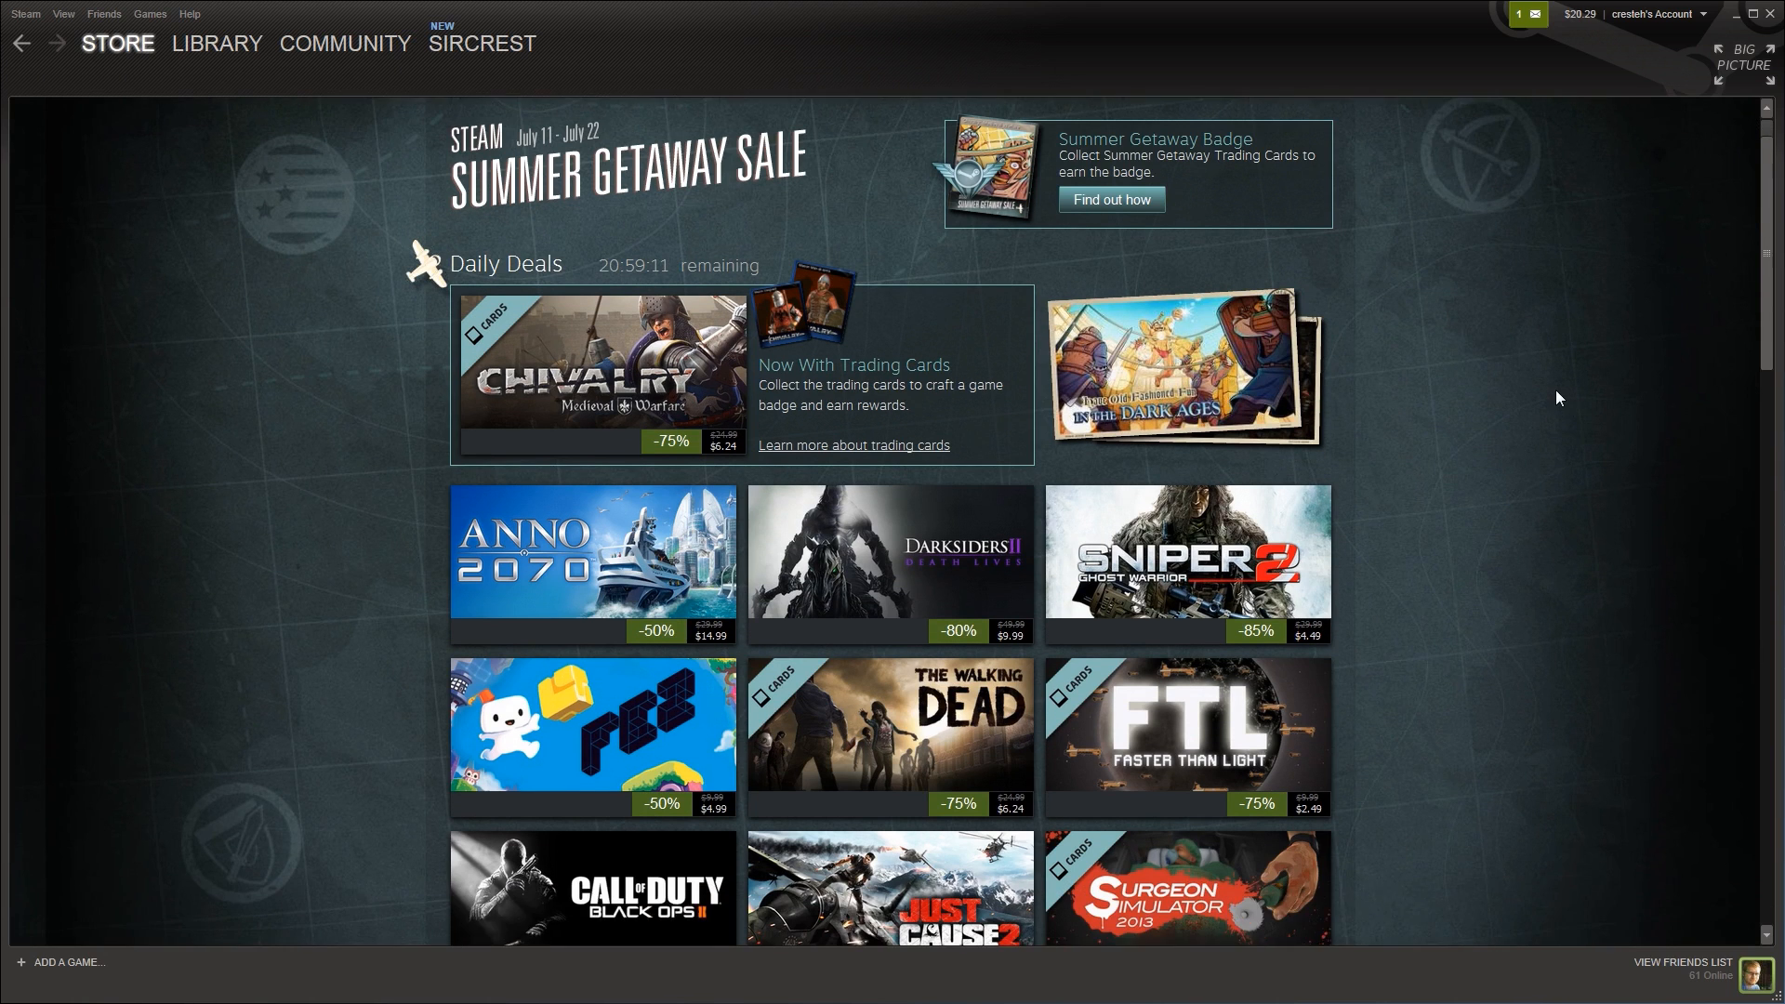
{"action": "scroll", "scroll_direction": "down", "scroll_amount": 3}
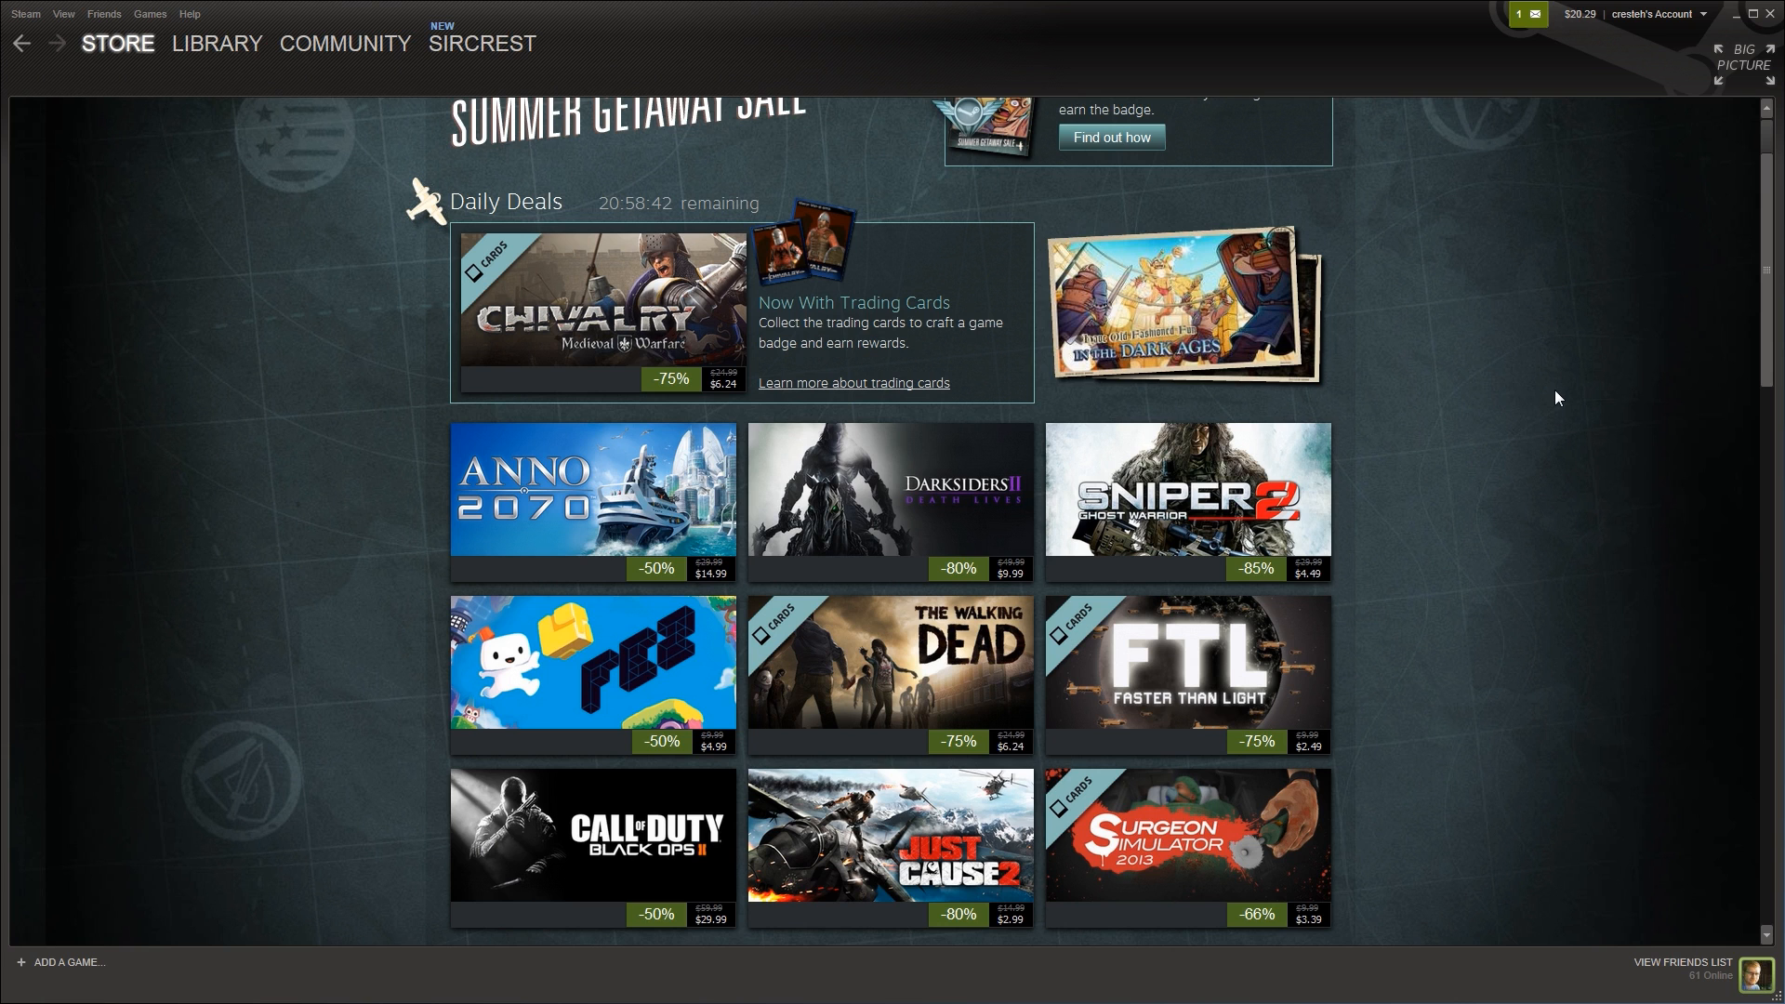
Step: Scroll to the page bottom showing store category links and the Publisher Catalogs list
{"action": "scroll", "scroll_direction": "down", "scroll_amount": 3}
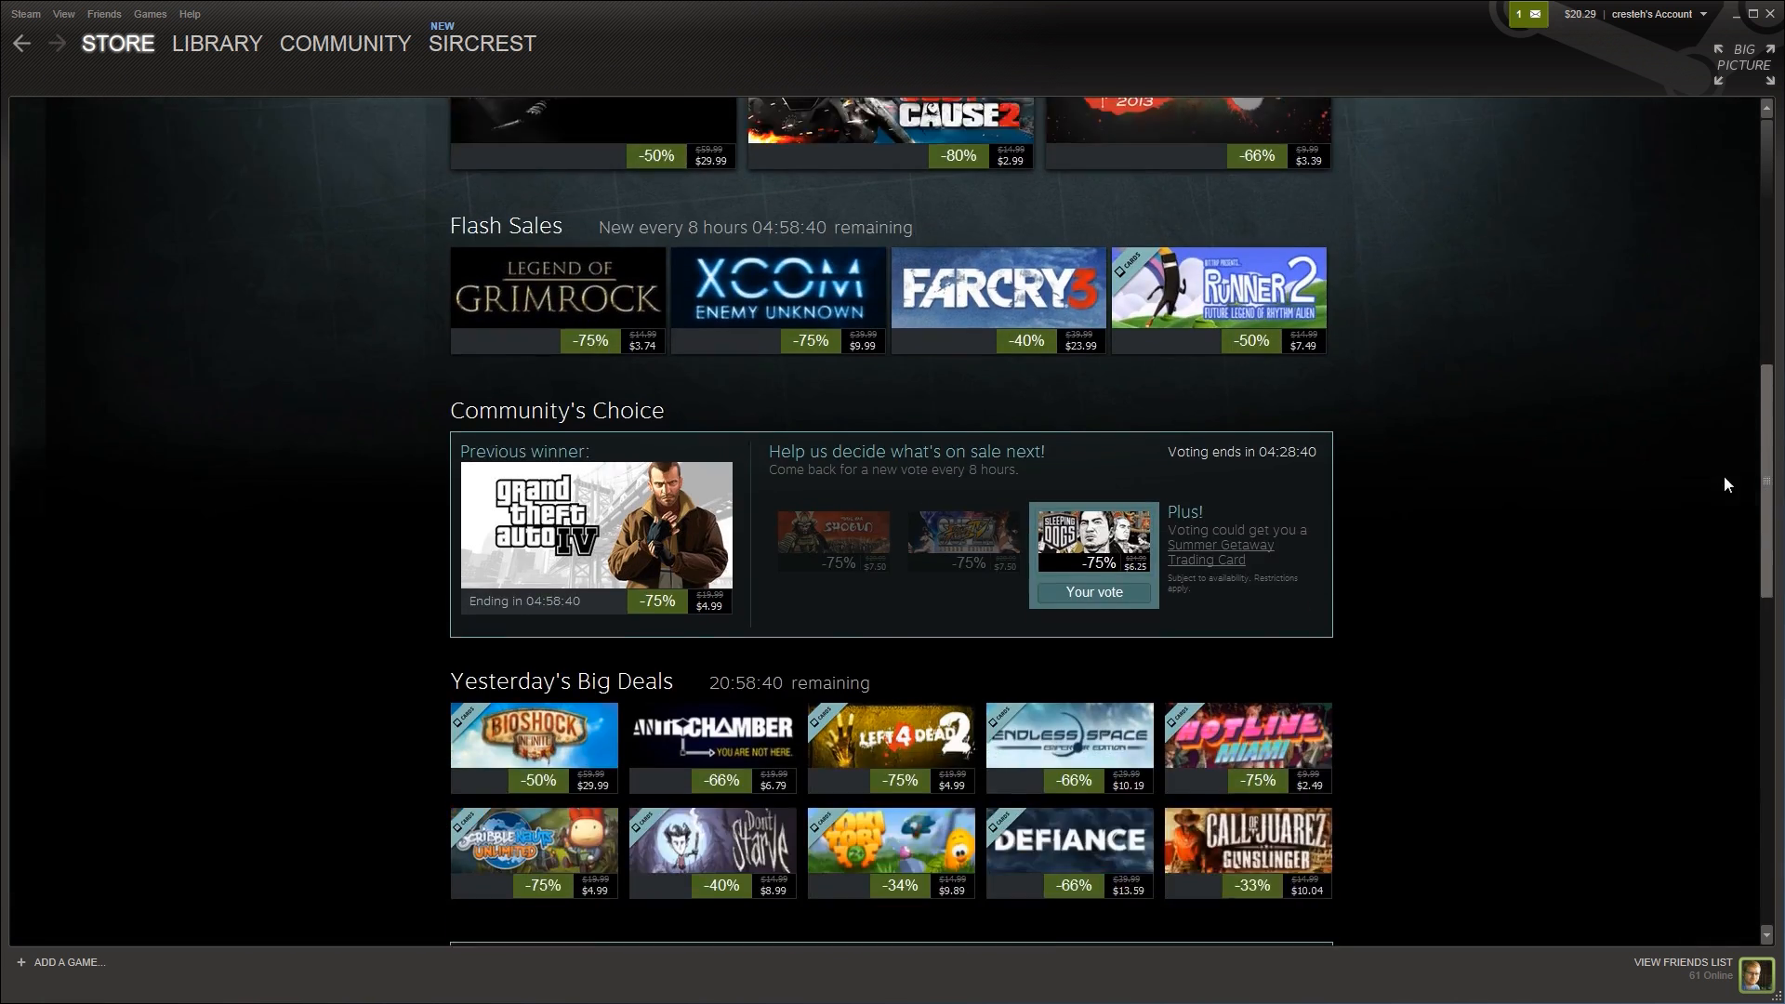
{"action": "scroll", "scroll_direction": "down", "scroll_amount": 3}
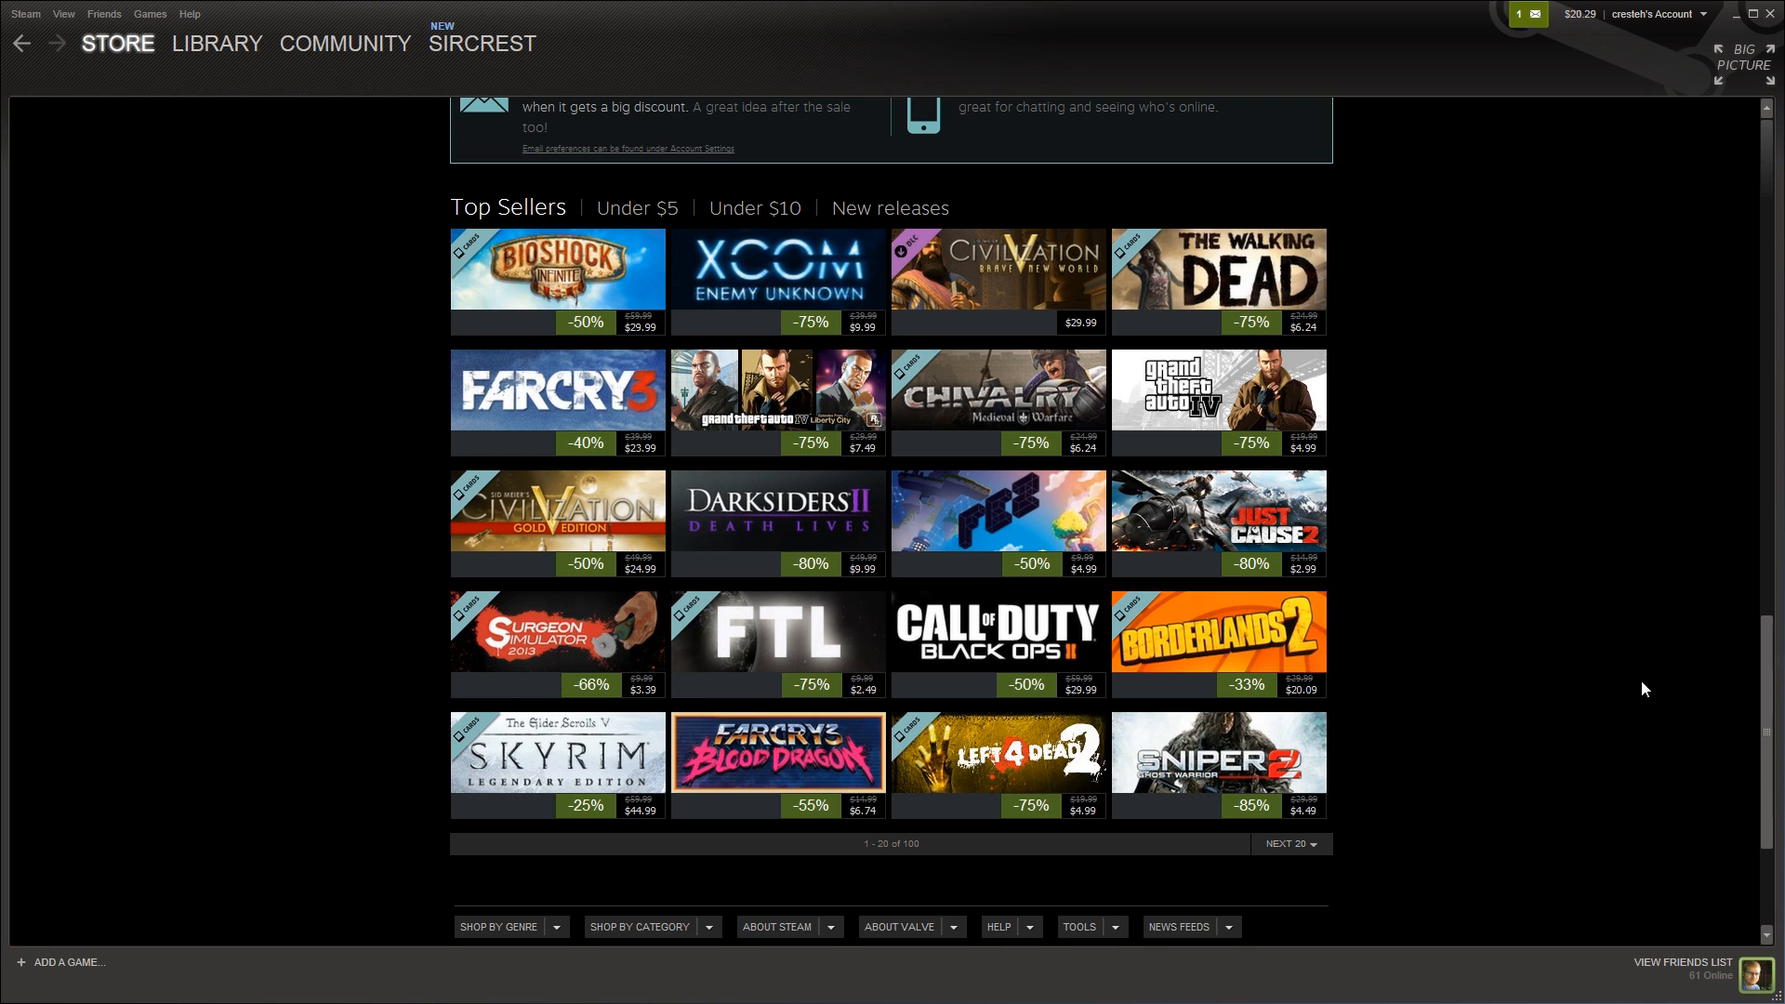
{"action": "scroll", "scroll_direction": "down", "scroll_amount": 3}
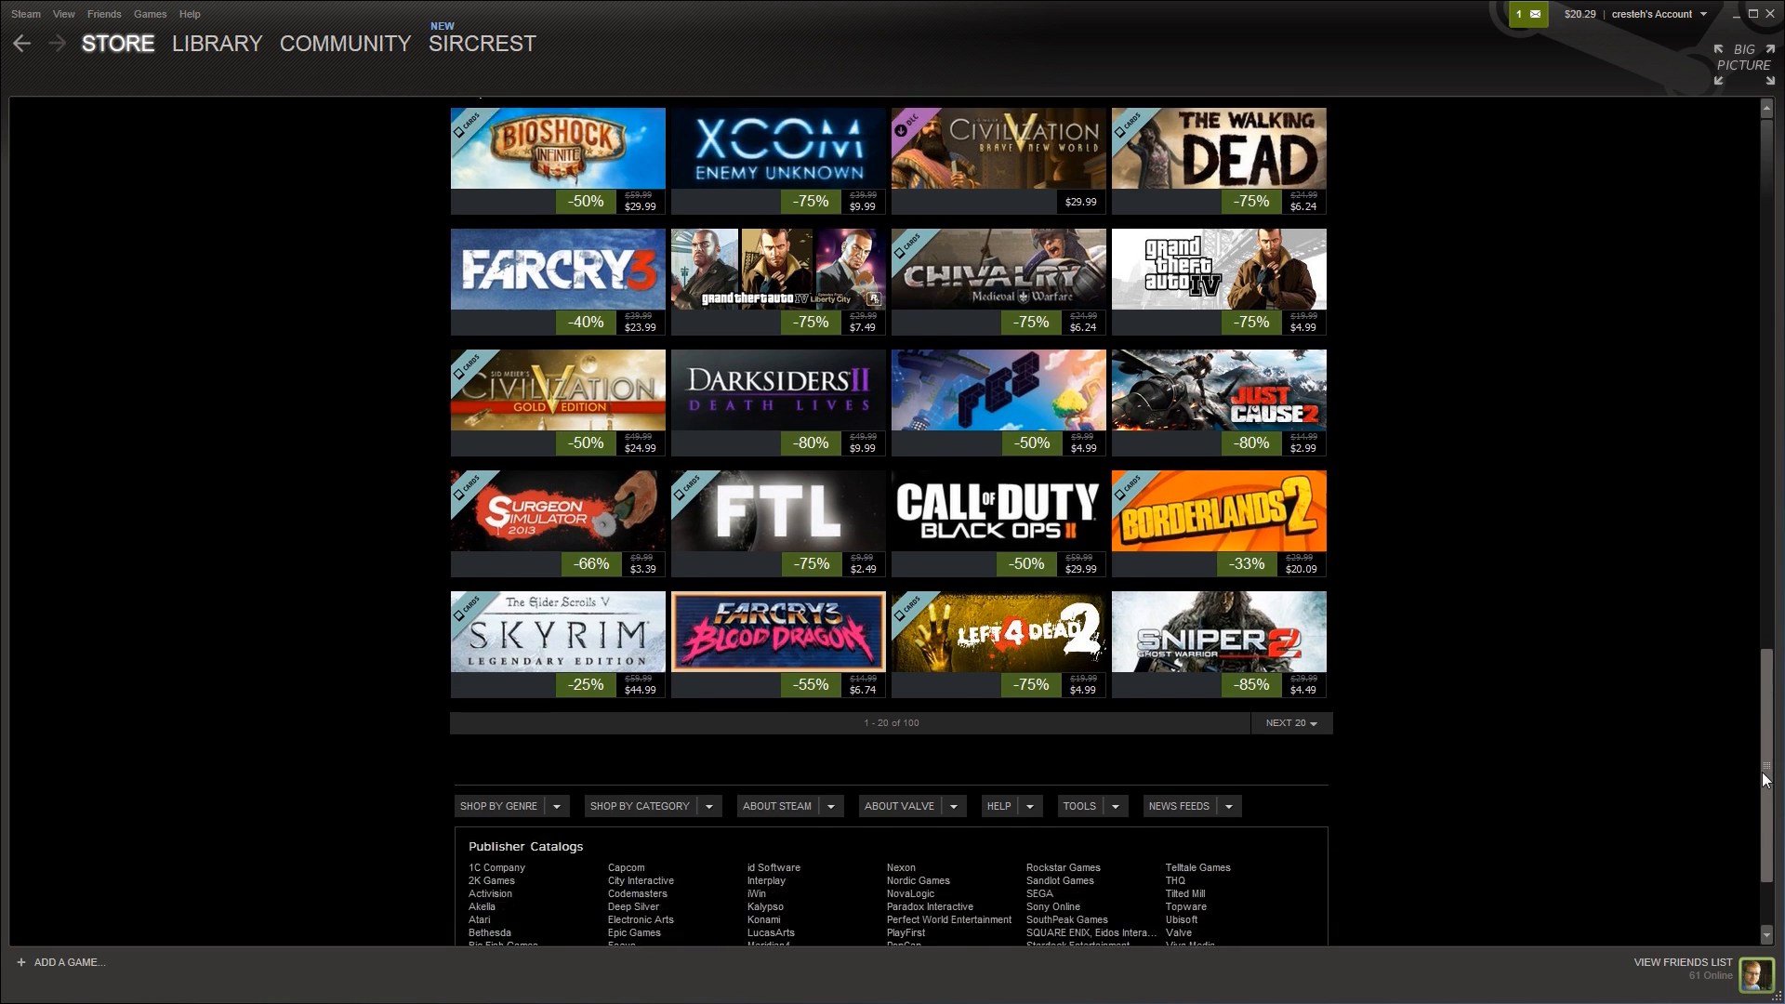